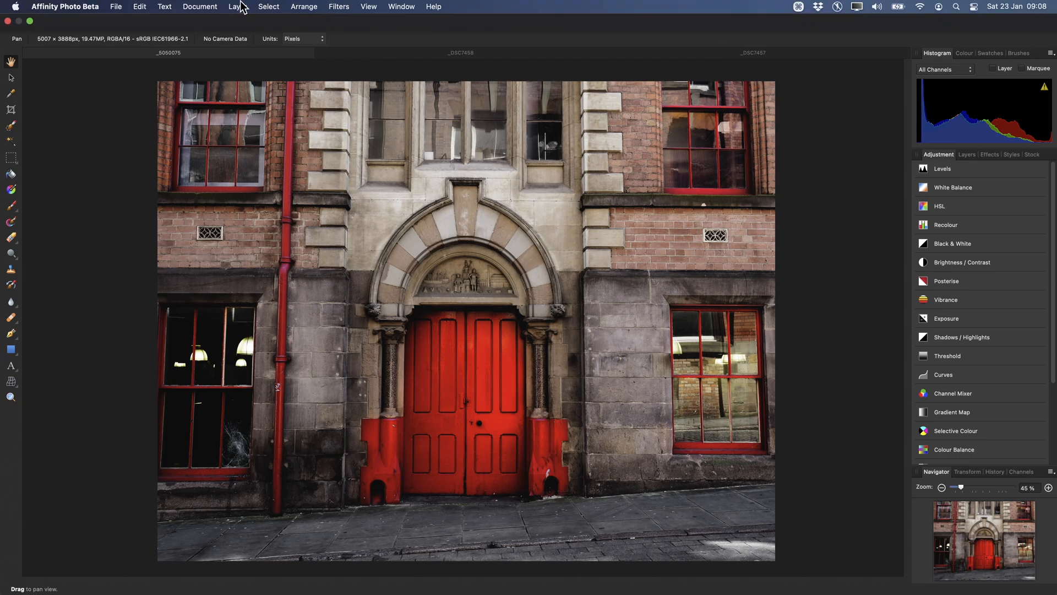
Show the Layer menu's New Adjustment Layer list for the red-door photo
click(238, 7)
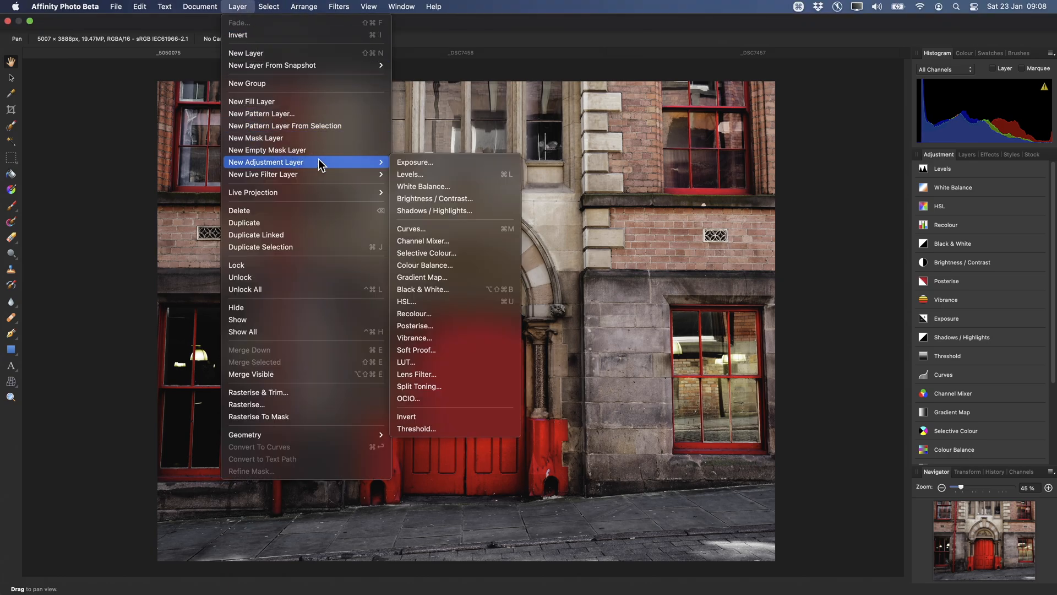
mouse_move(451, 365)
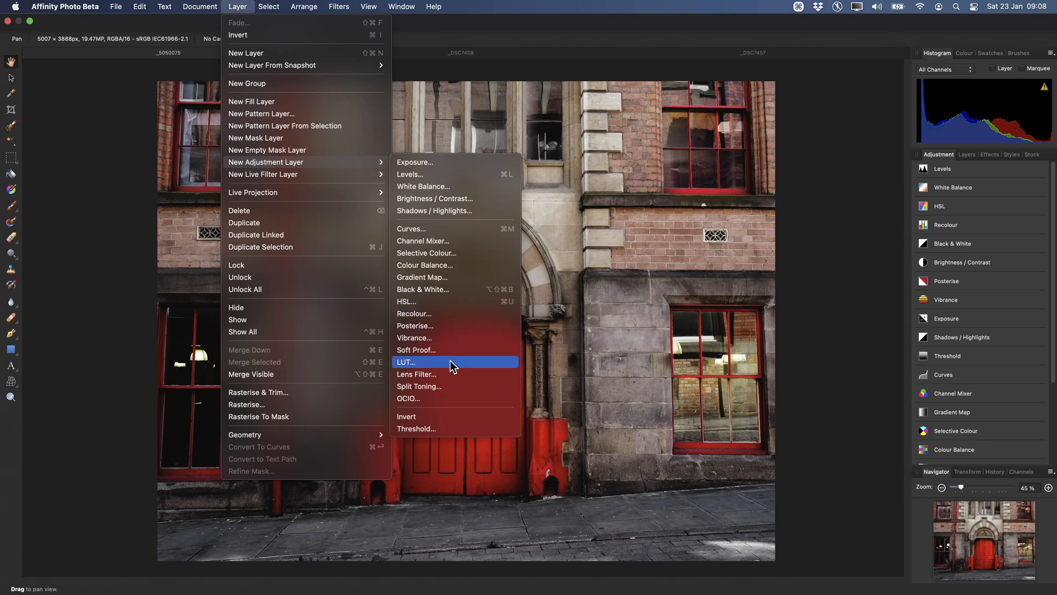
mouse_move(449, 365)
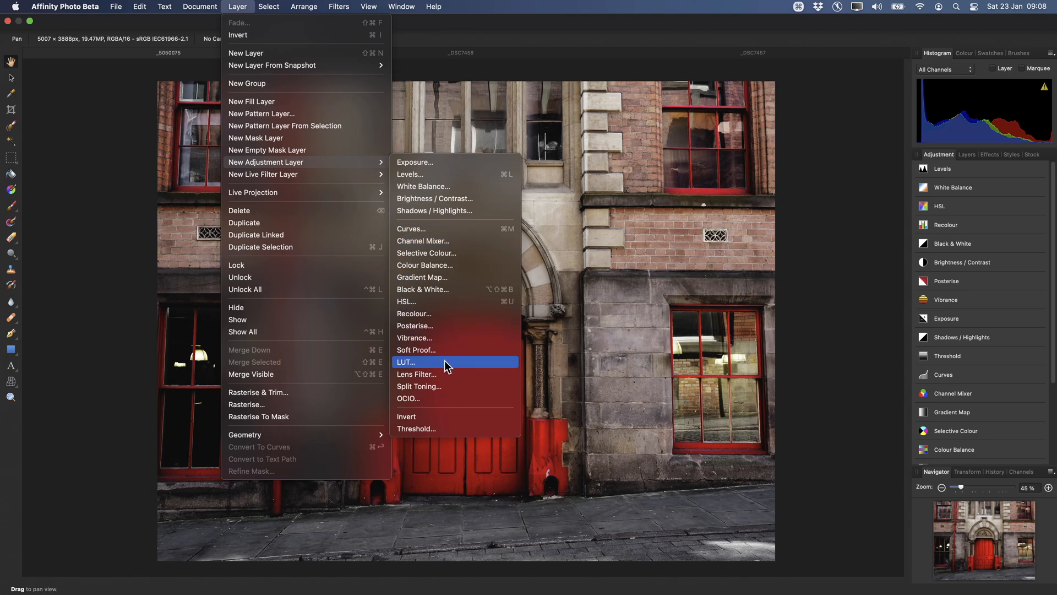
Add a LUT adjustment and select JR British Town.cube from the LUTs folder
click(405, 363)
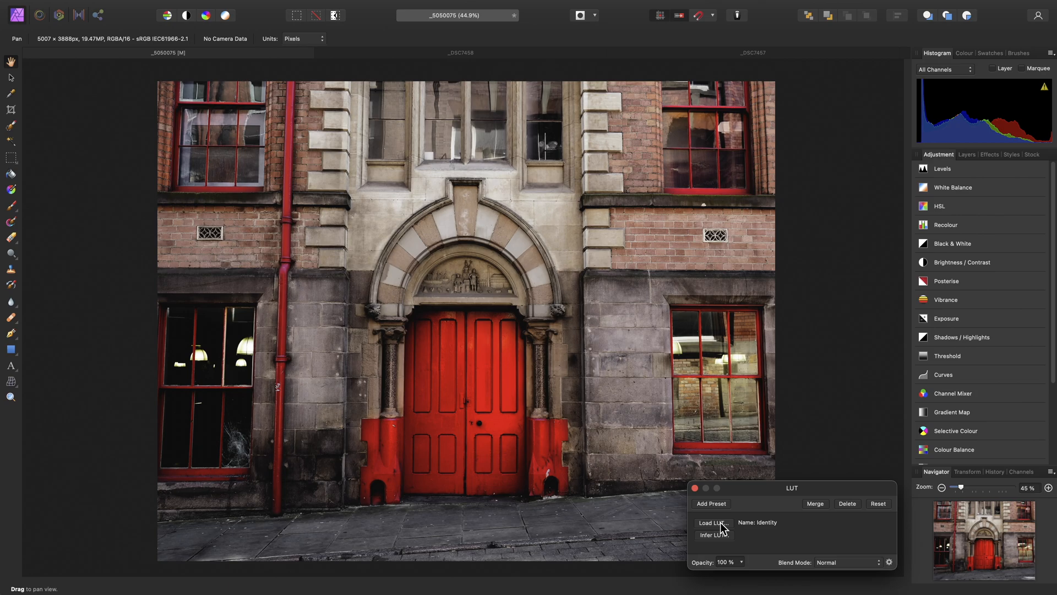
click(710, 524)
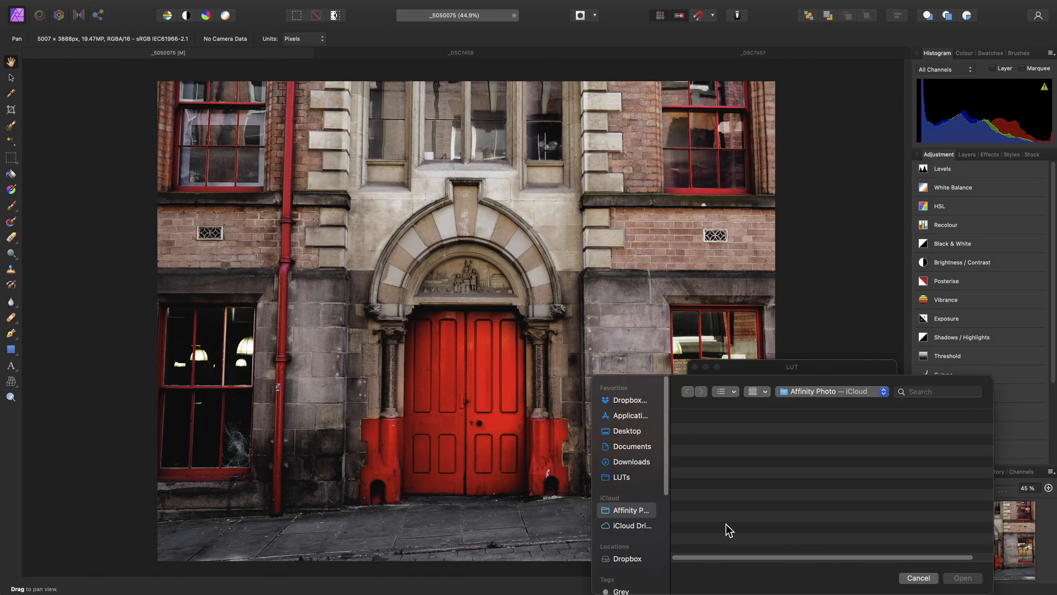
click(620, 477)
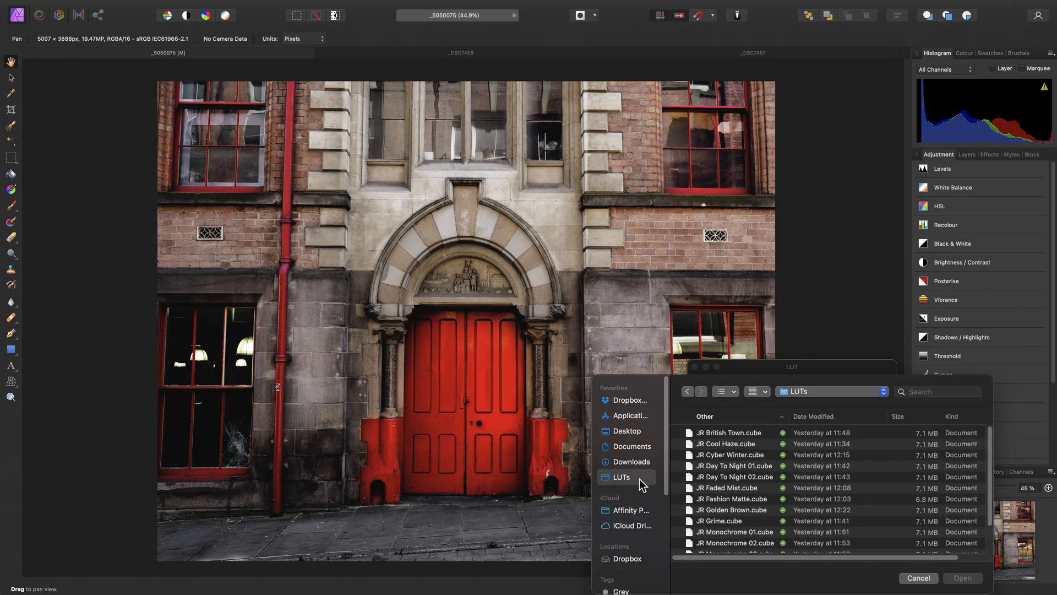
click(728, 432)
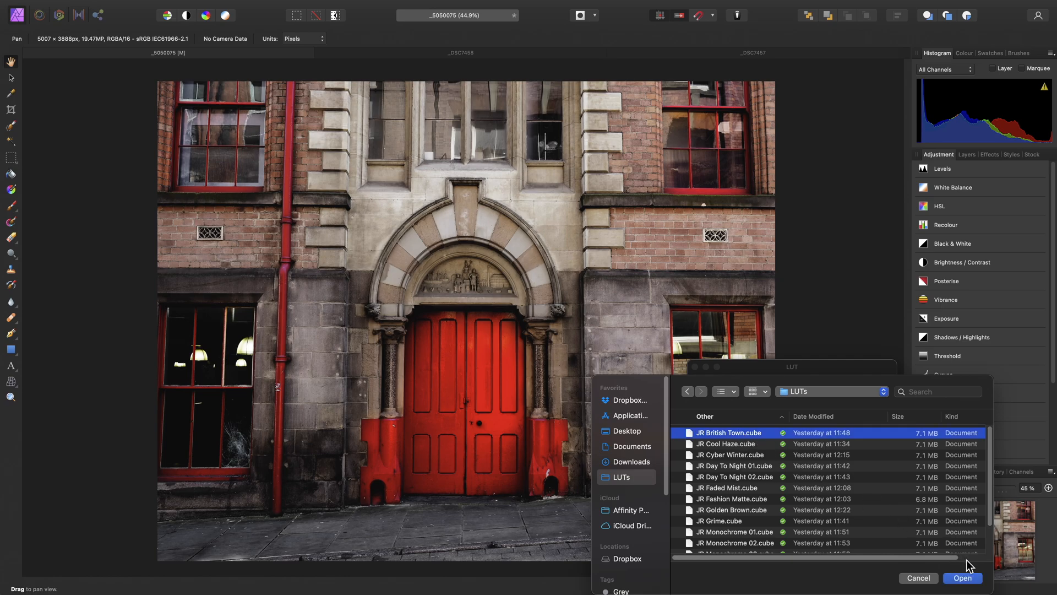
mouse_move(489, 322)
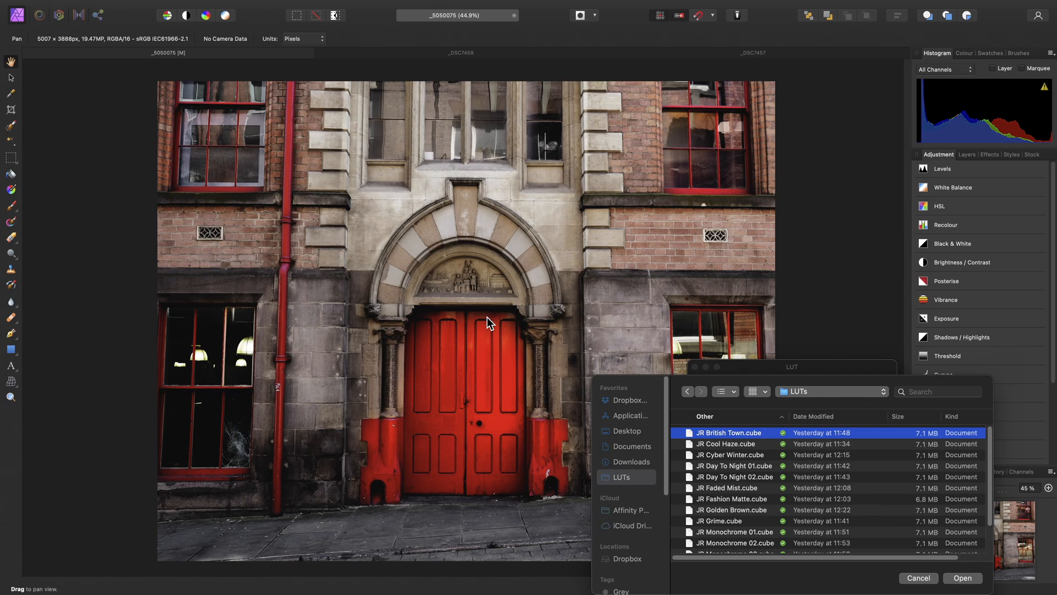
Load the JR British Town LUT and vary its strength around 9% to compare the look
click(961, 578)
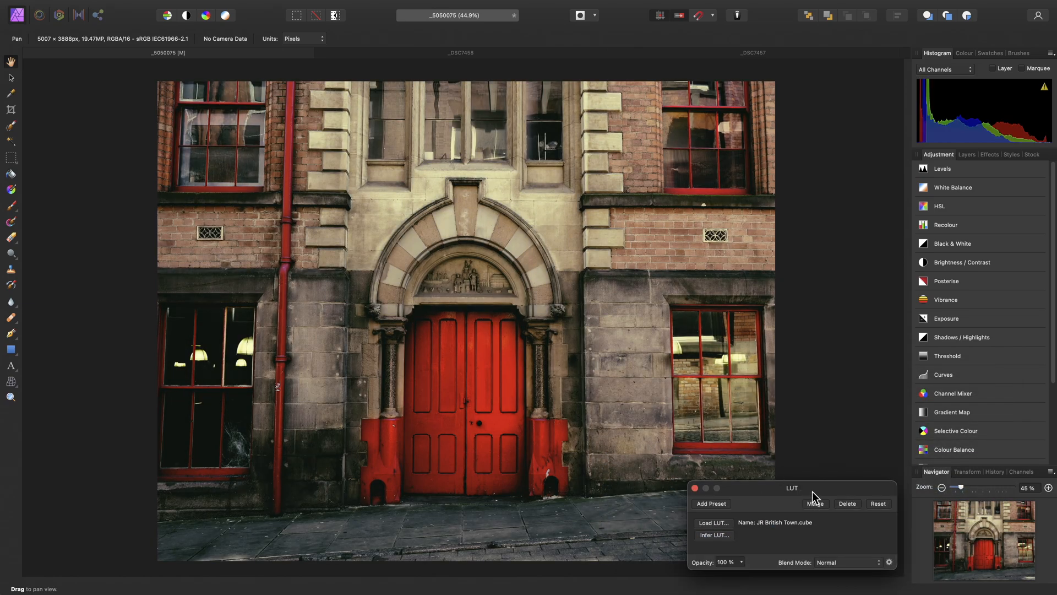
drag(813, 496, 727, 349)
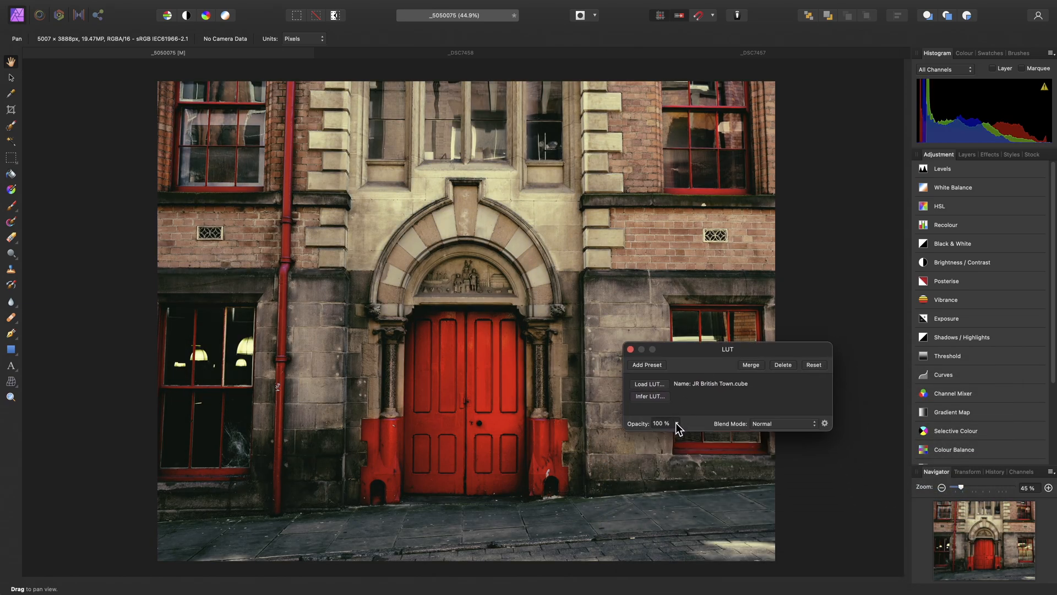
drag(674, 434, 590, 435)
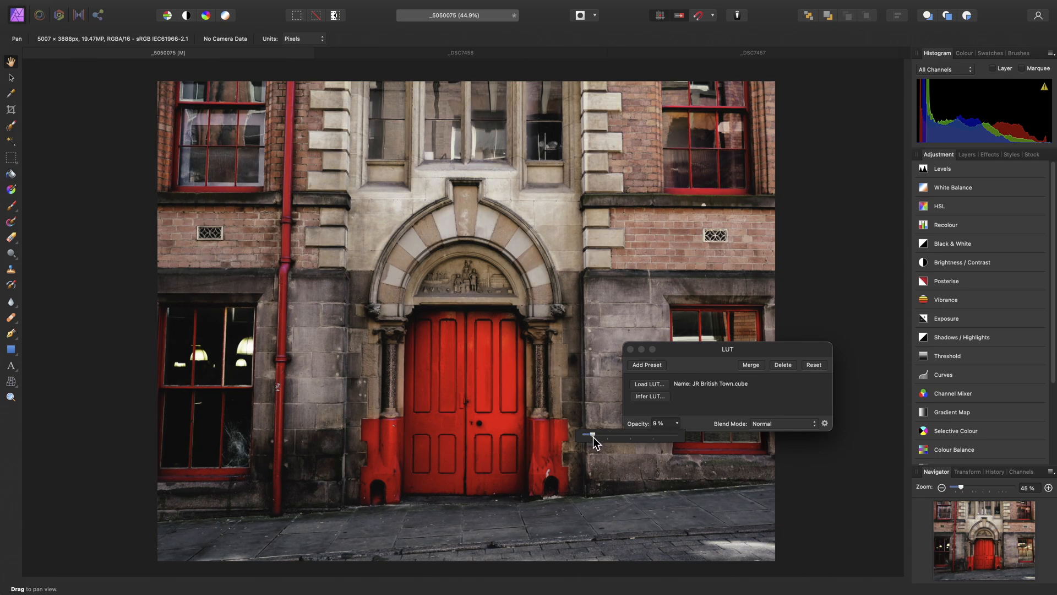
drag(590, 433, 653, 434)
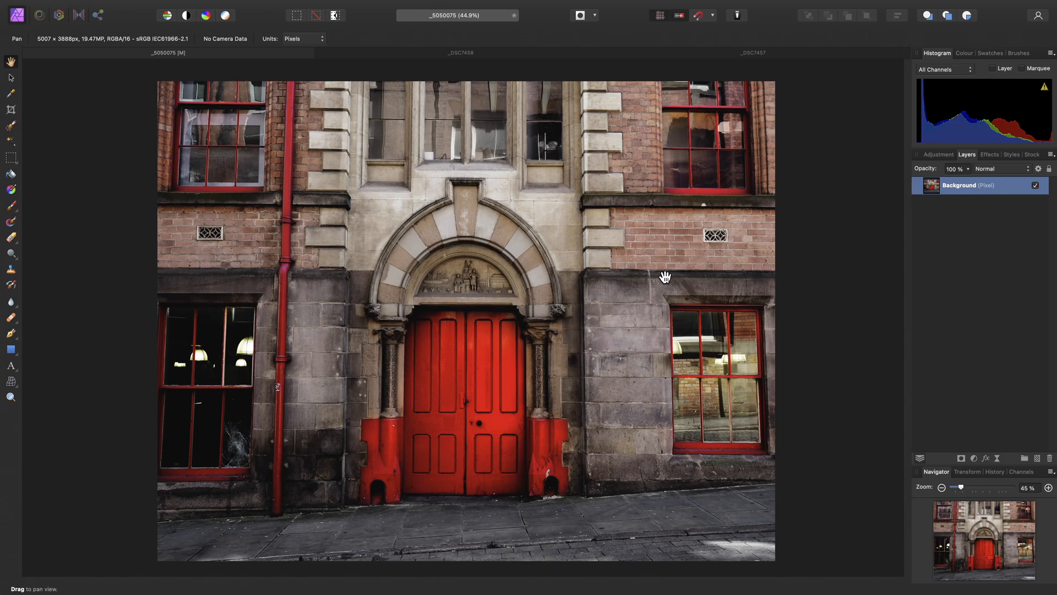
Import all the JR .cube files from the LUTs folder as LUT adjustment presets
click(937, 154)
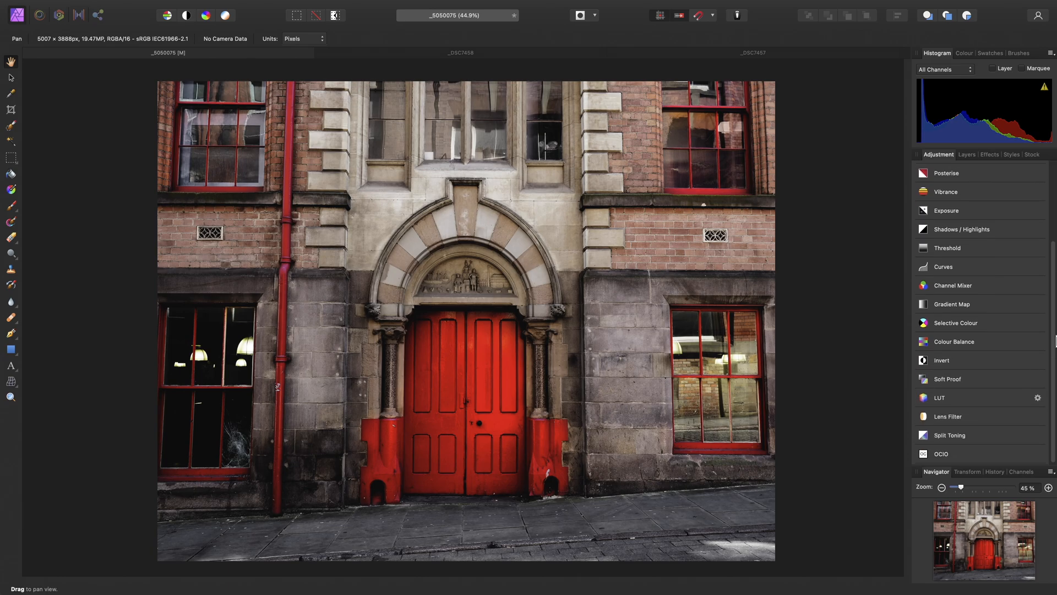
mouse_move(956, 404)
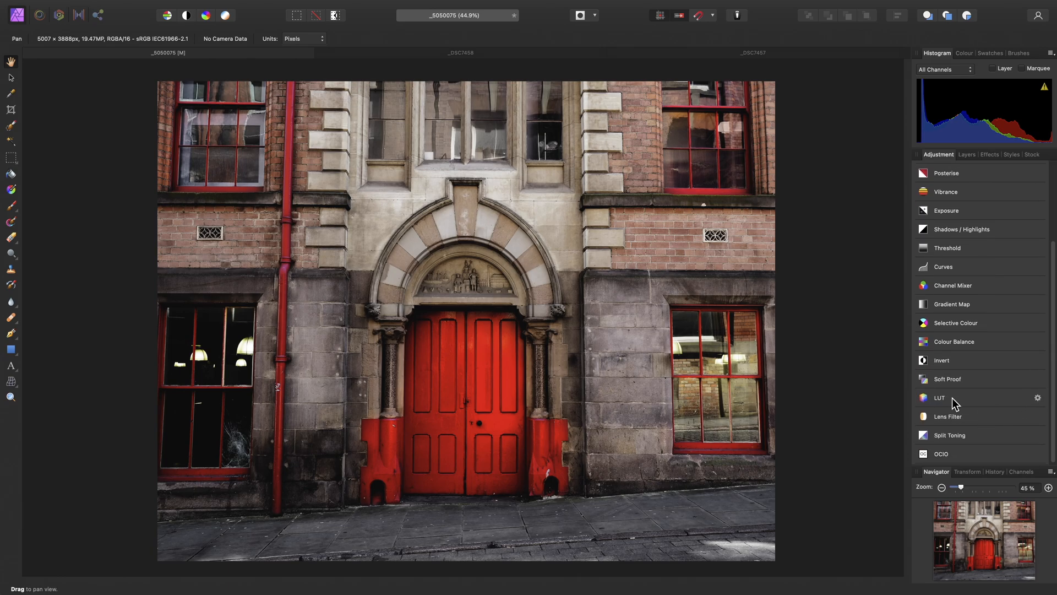
click(939, 398)
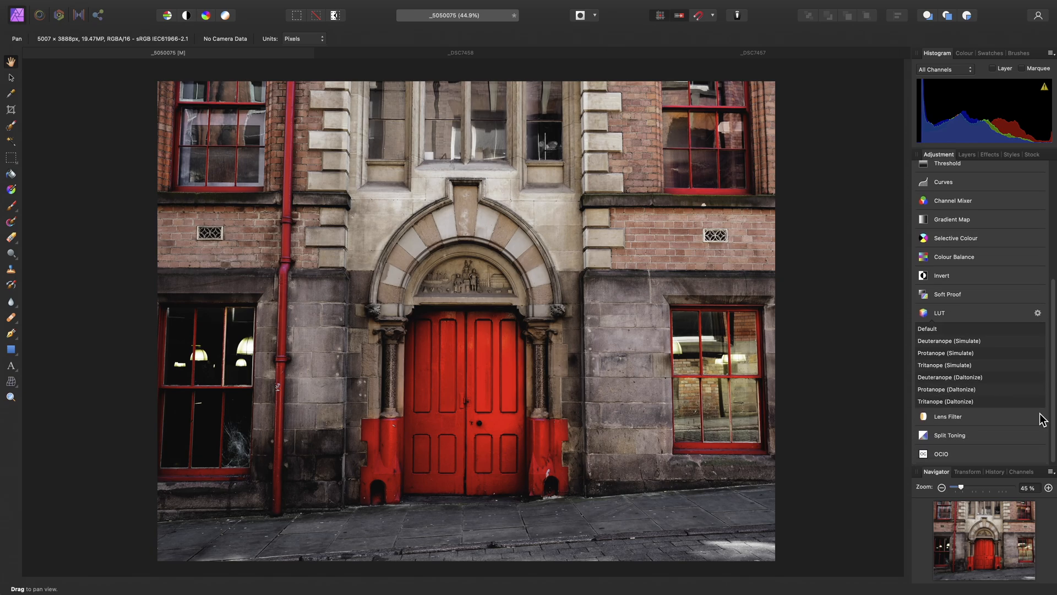
mouse_move(984, 336)
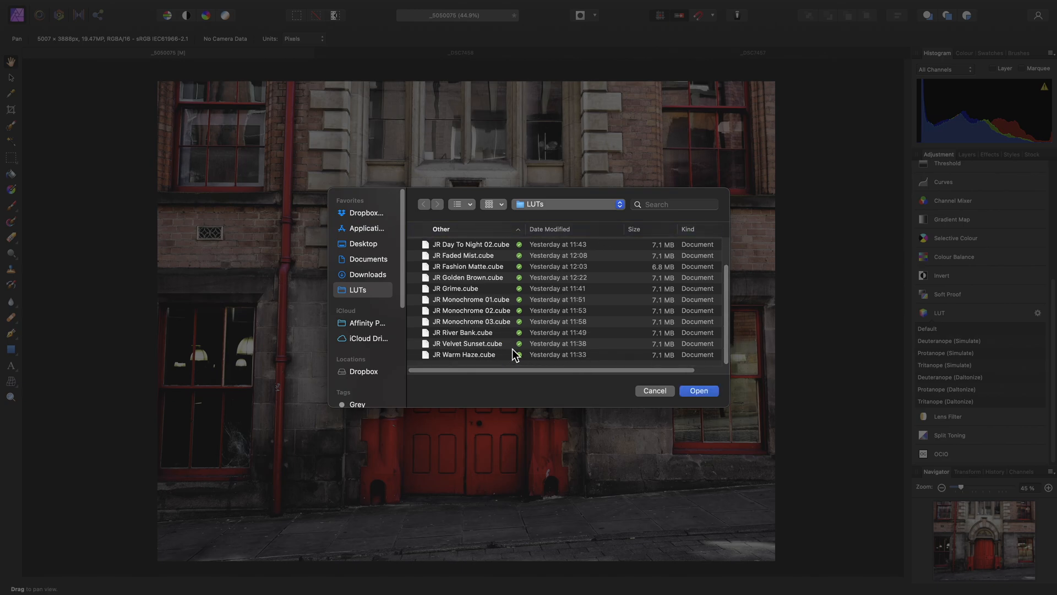
click(463, 354)
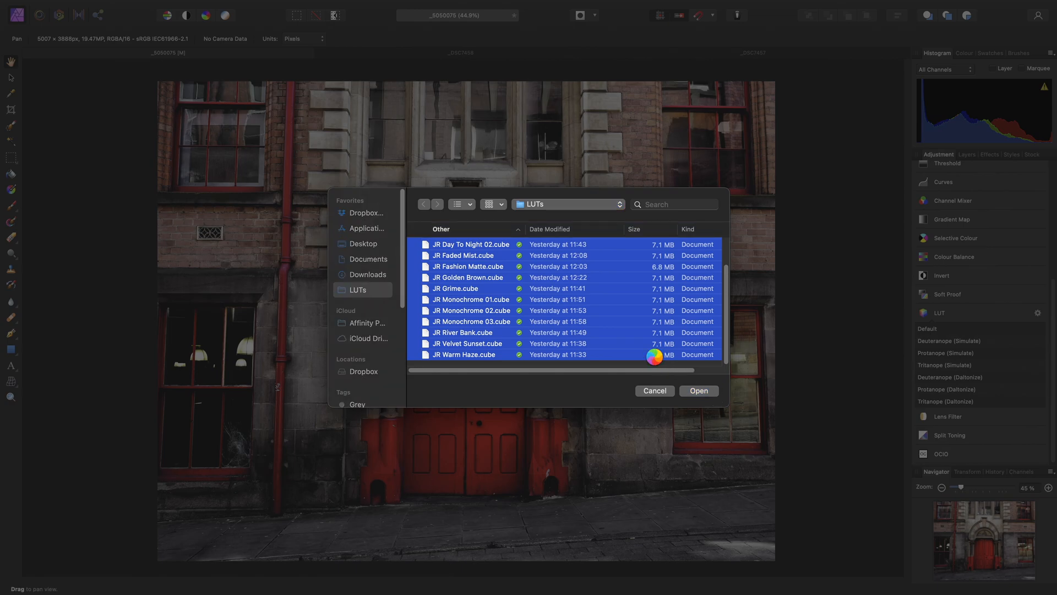
click(698, 390)
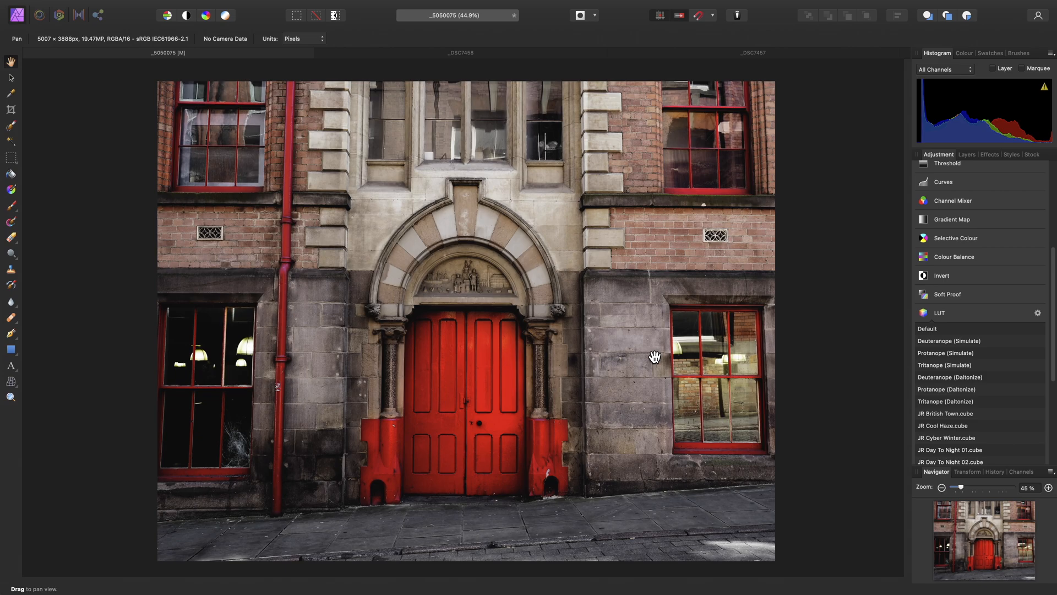
Preview Faded Mist, Grime, Monochrome 01/03, Velvet Sunset and apply Warm Haze to the photo
scroll(down, 3)
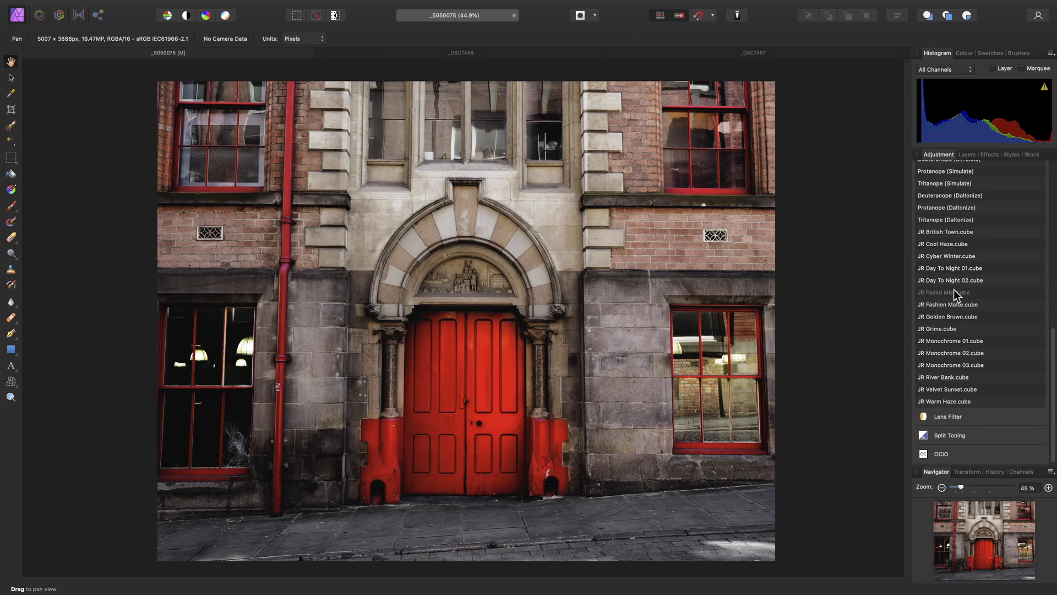
click(948, 292)
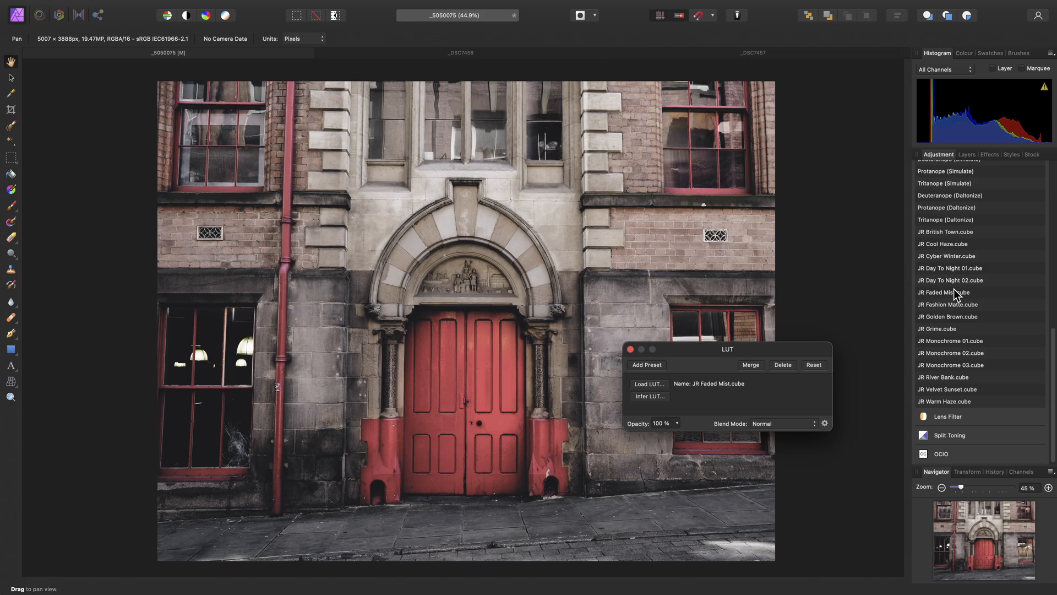
click(937, 328)
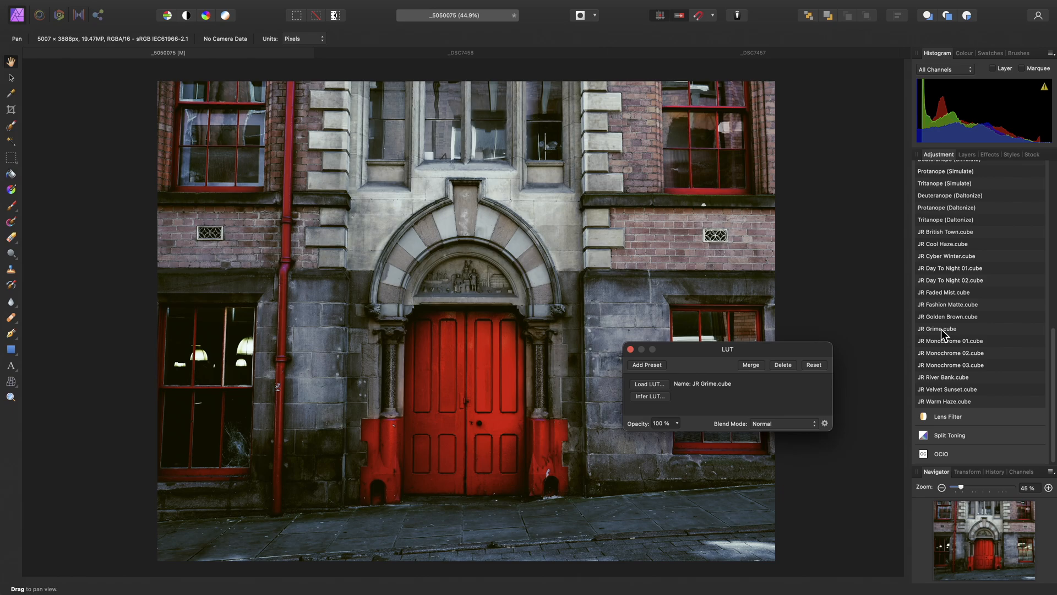
click(950, 340)
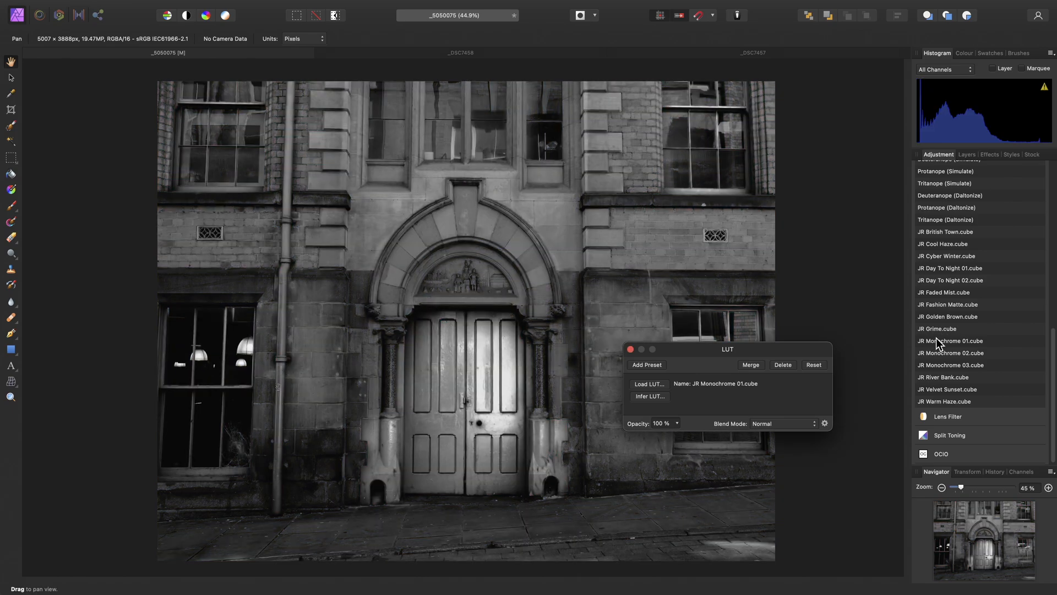
click(950, 365)
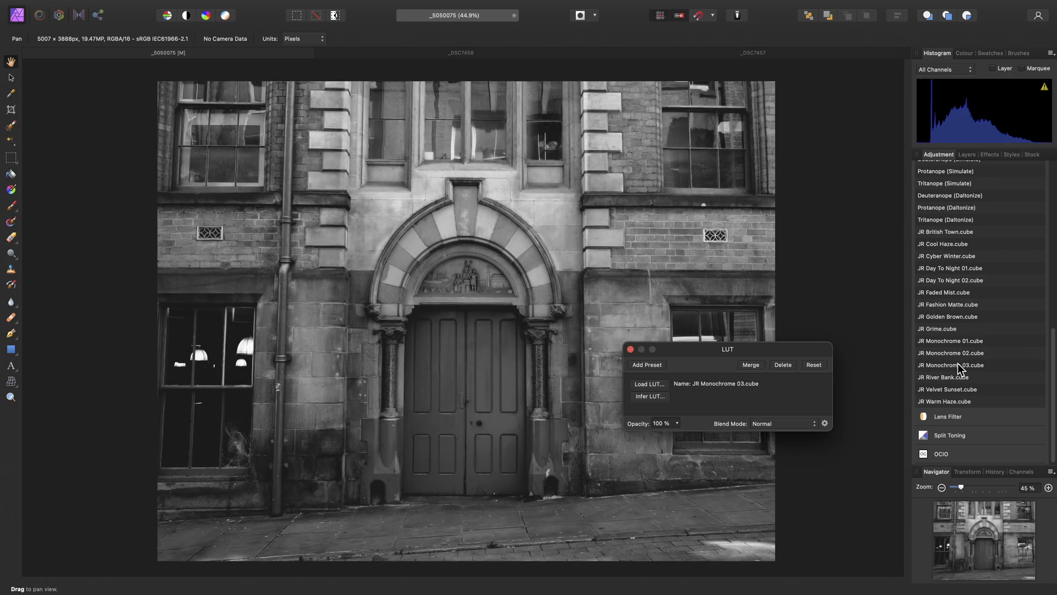
mouse_move(966, 398)
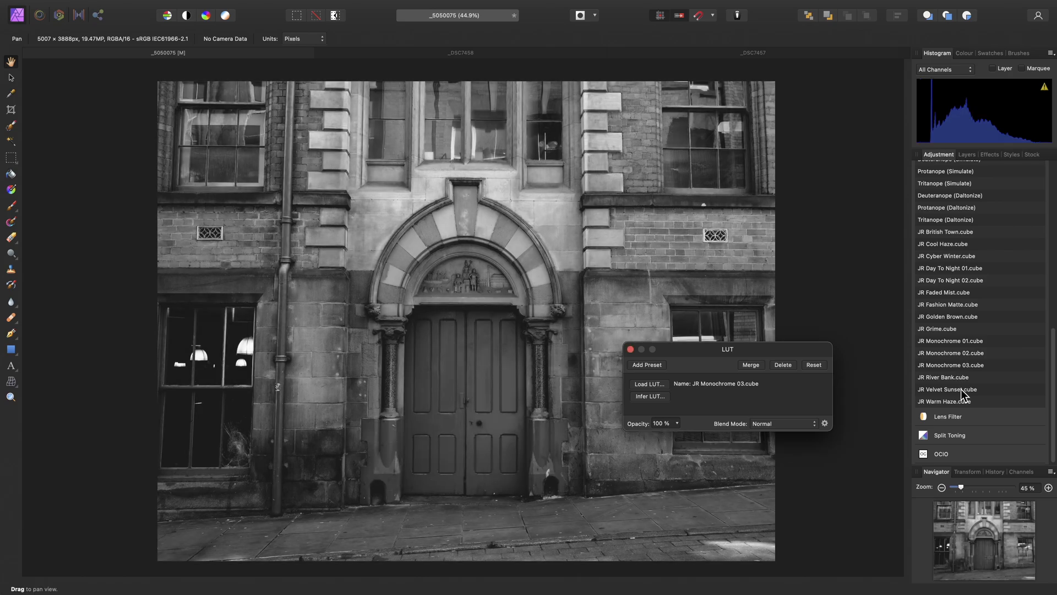
click(947, 389)
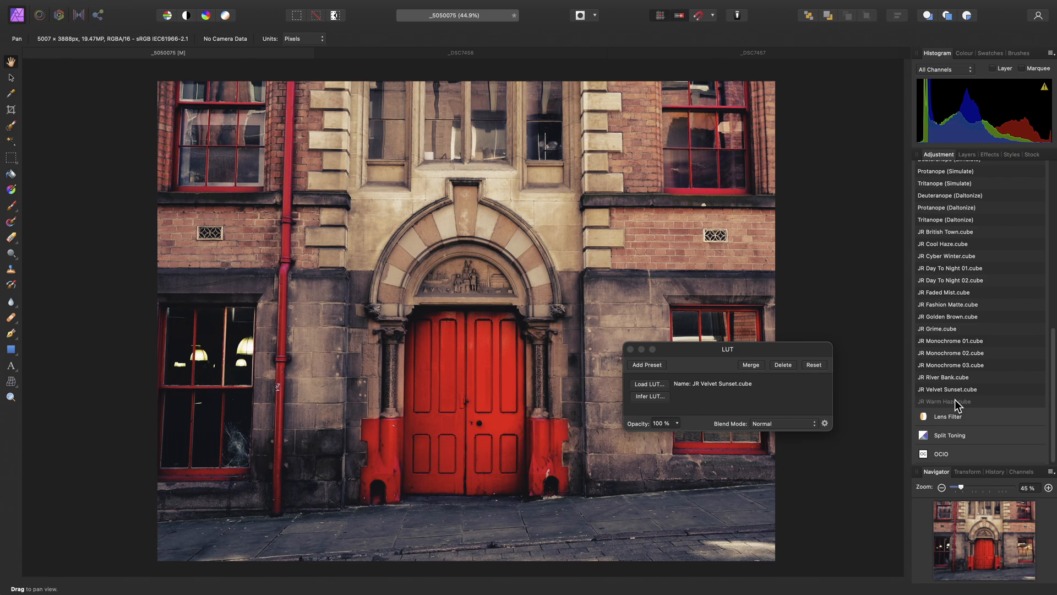
click(950, 401)
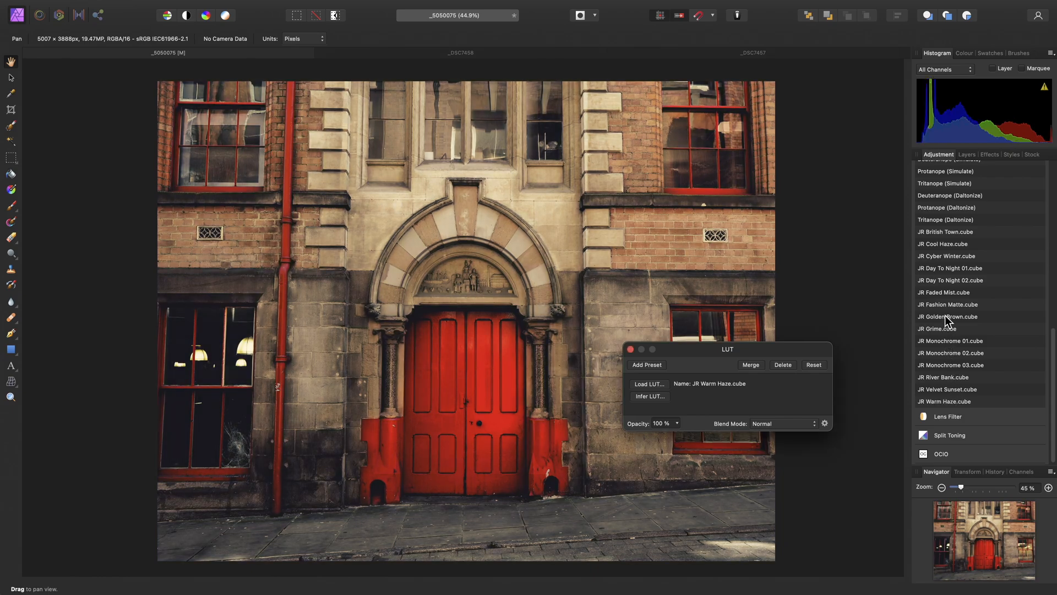
Start exporting the JR Golden Brown.cube preset as a LUT
right_click(947, 316)
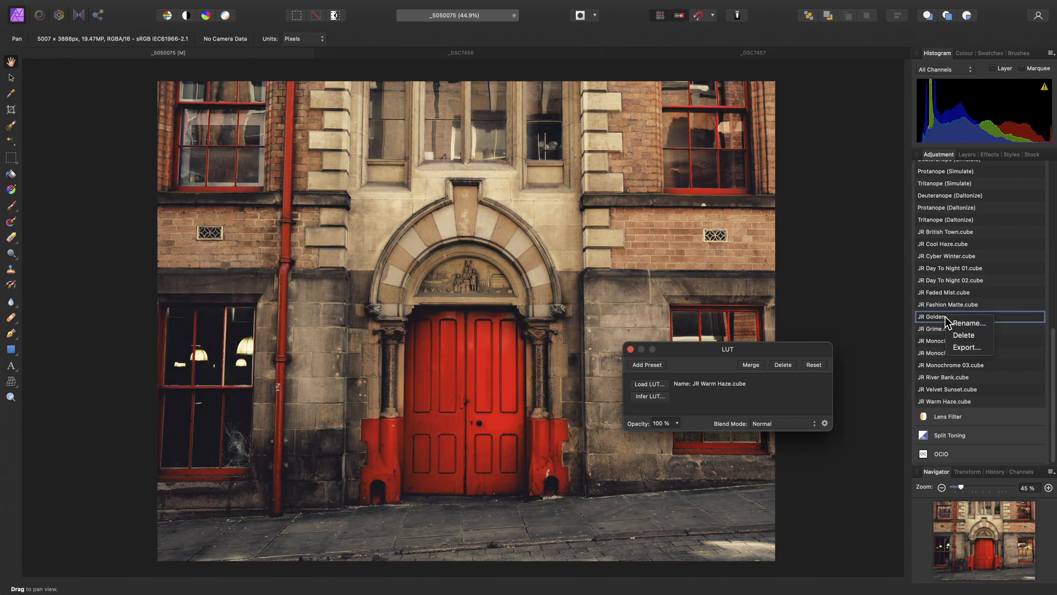
mouse_move(968, 347)
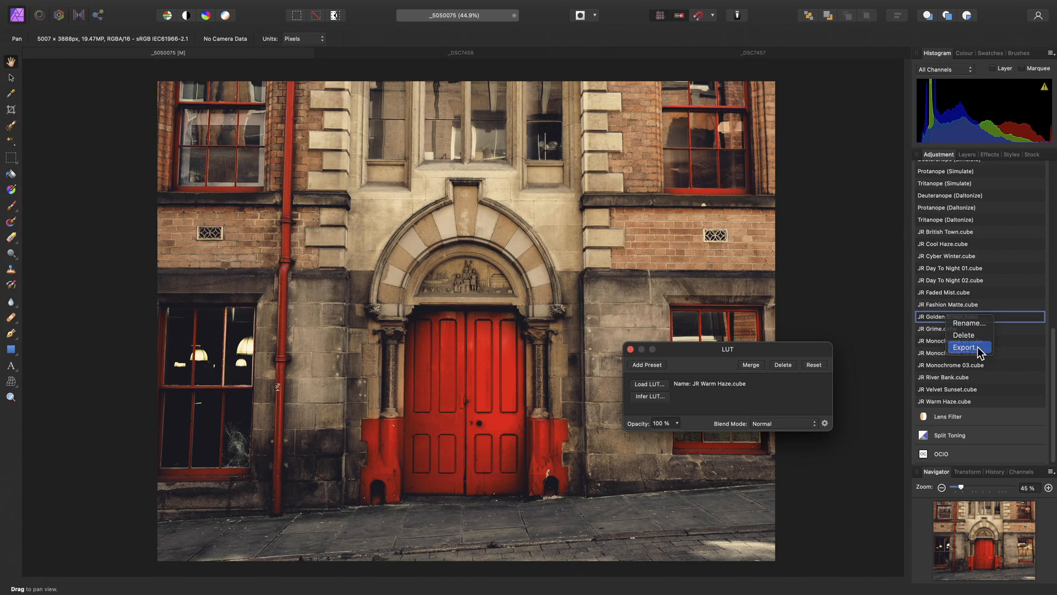
click(966, 347)
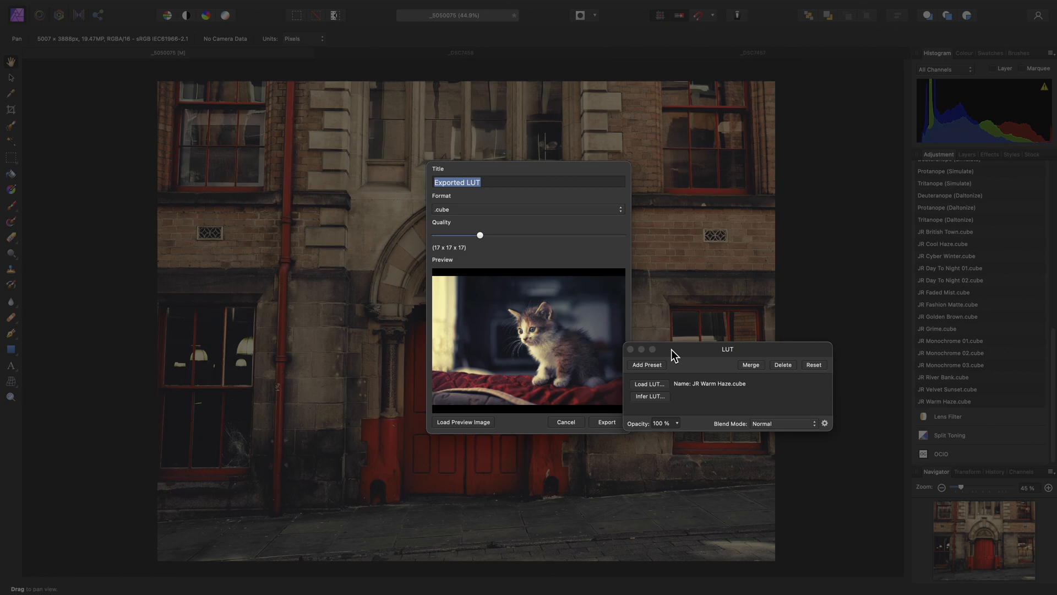
Keep the .cube export format and lower the LUT quality to about an 8×8×8 grid
click(527, 209)
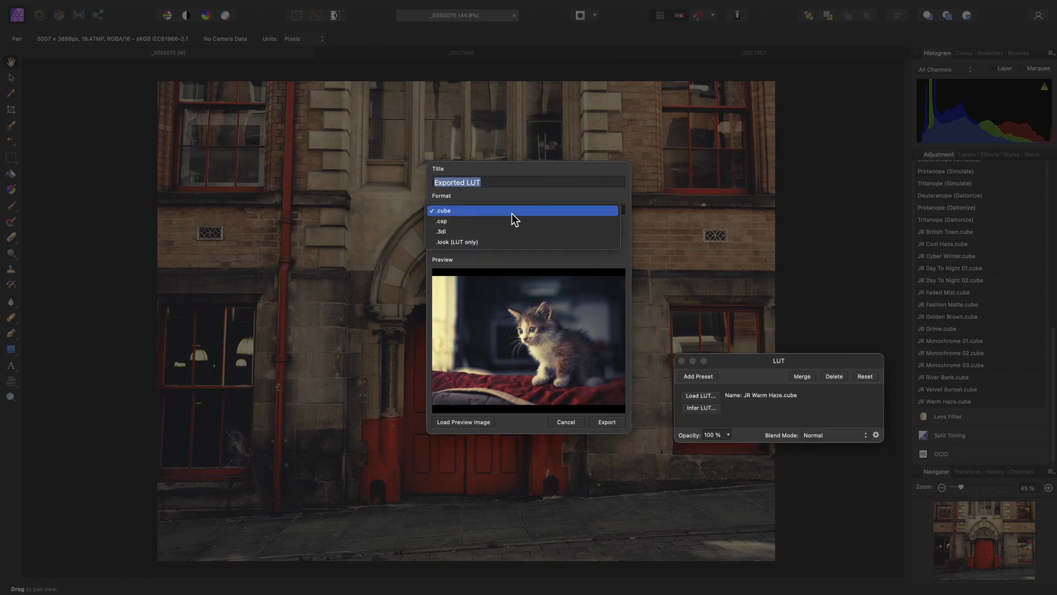
click(441, 209)
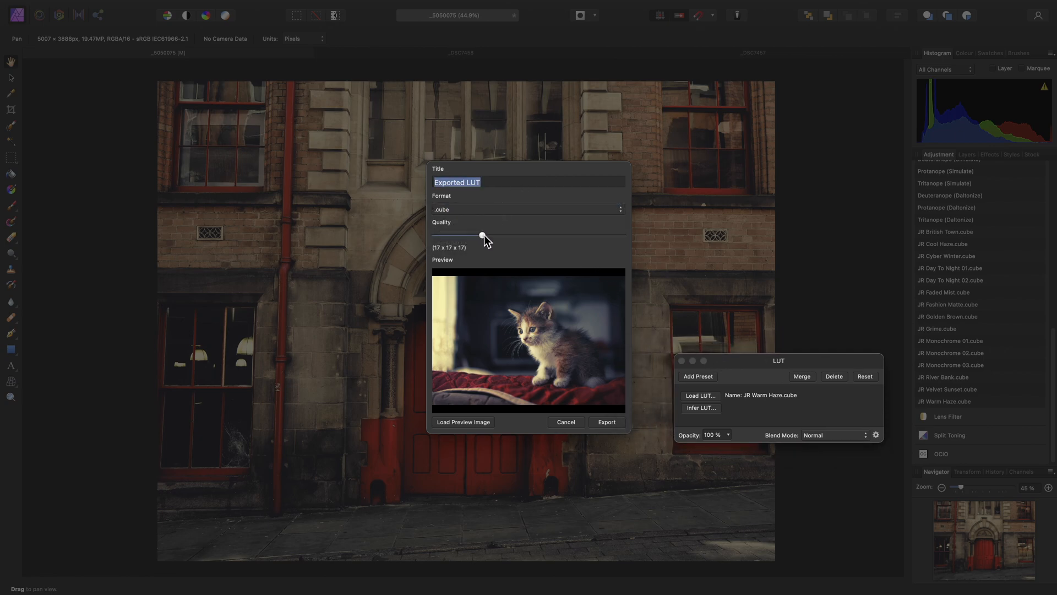
drag(482, 236, 477, 236)
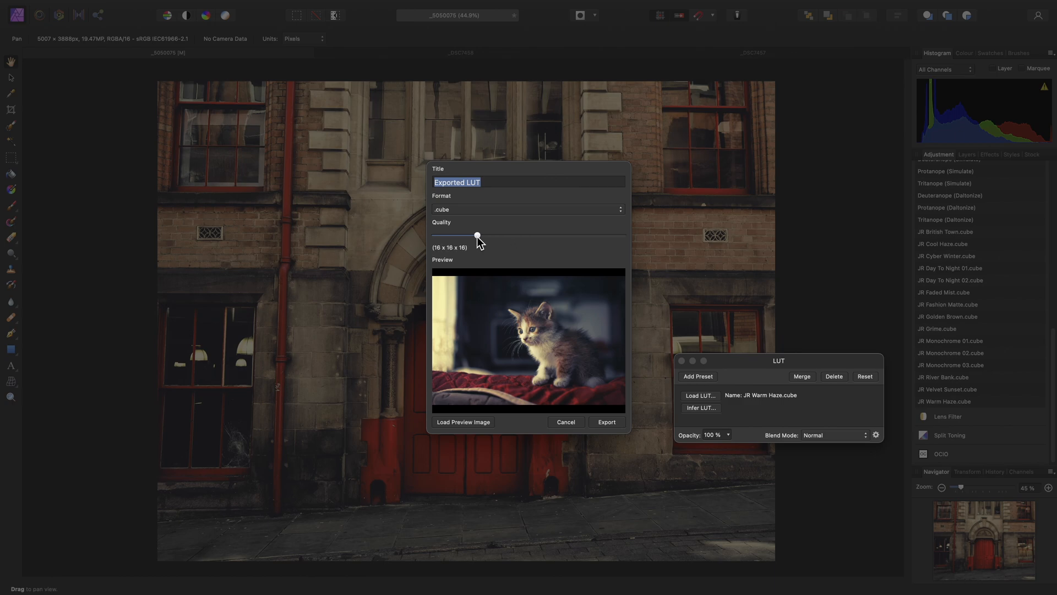
drag(478, 236, 453, 235)
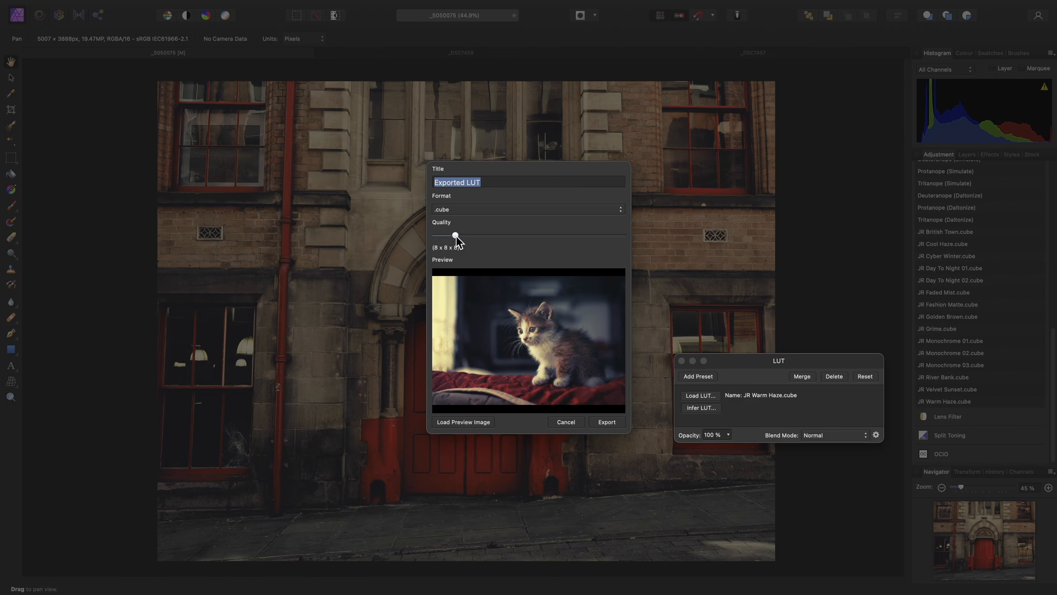
drag(444, 236, 455, 236)
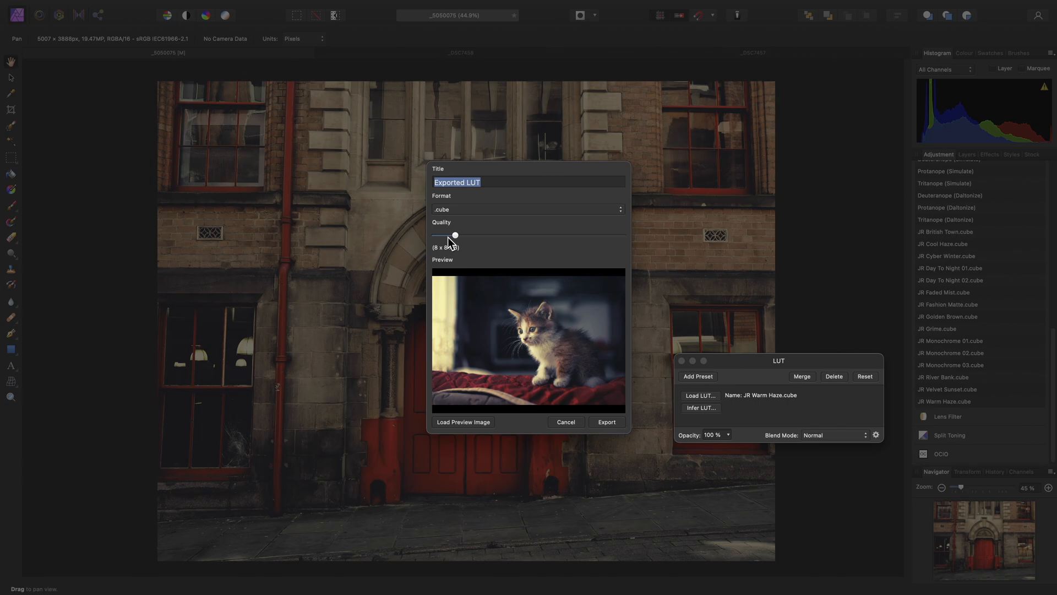
mouse_move(561, 397)
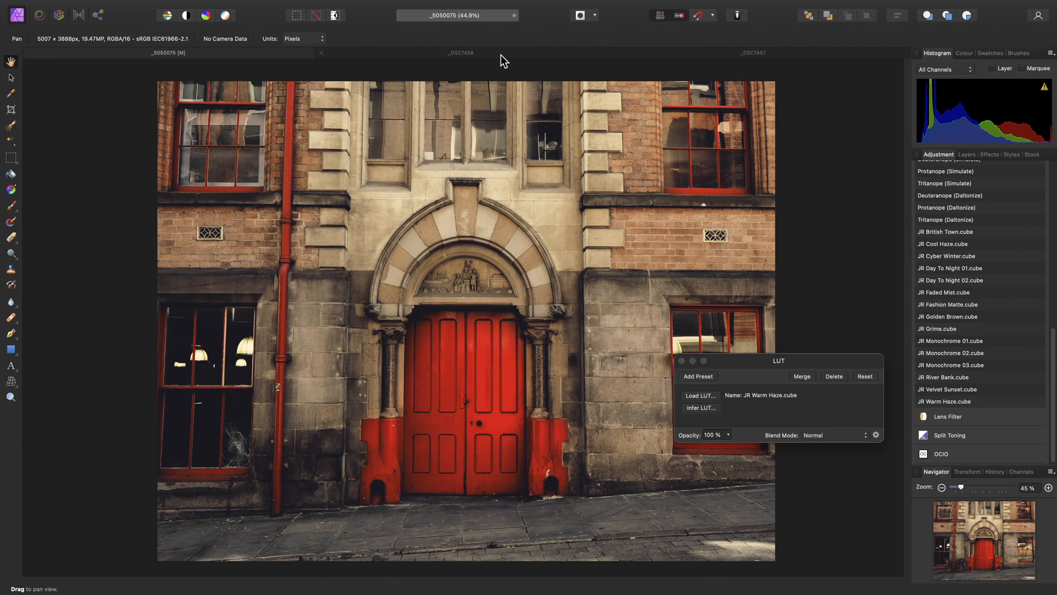
Make the dusk church photo _DSC7458 active and show its Background layer
click(460, 53)
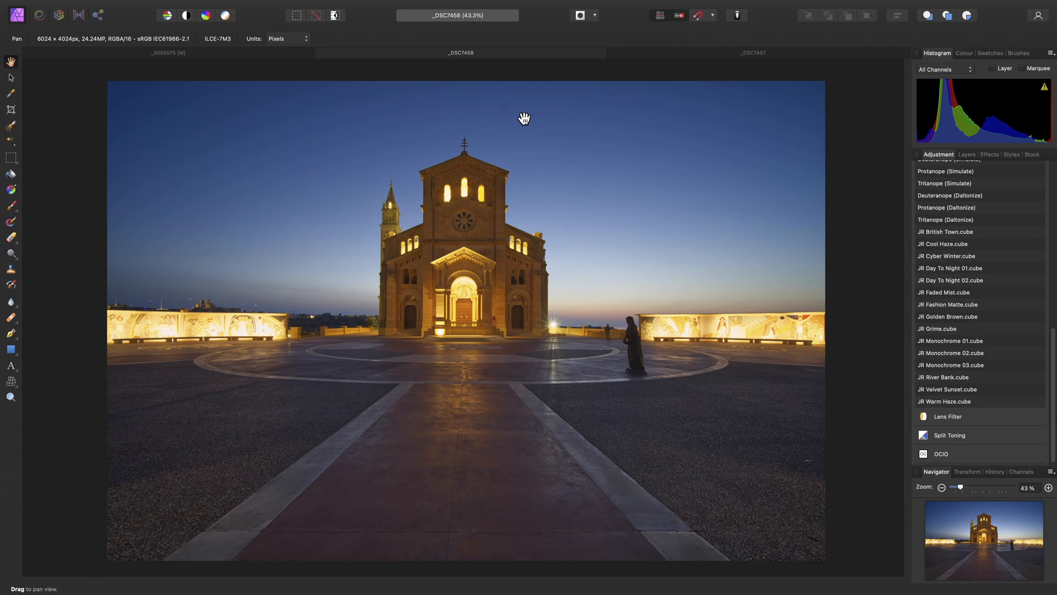
click(966, 154)
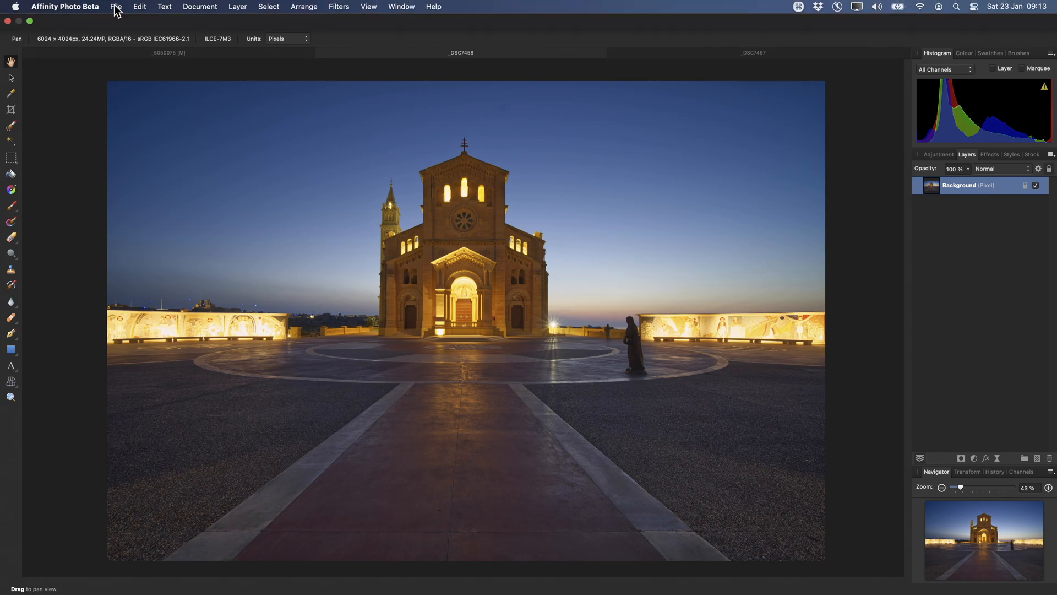
click(116, 7)
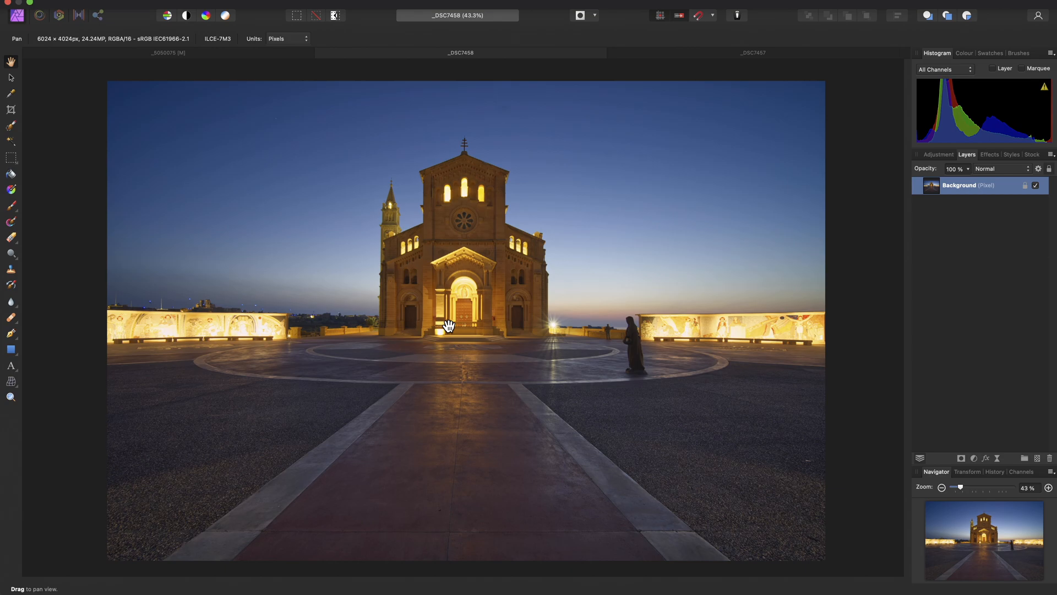
Add a White Balance layer at -95% balance, 25% tint, Multiply blend and 25% opacity
click(237, 6)
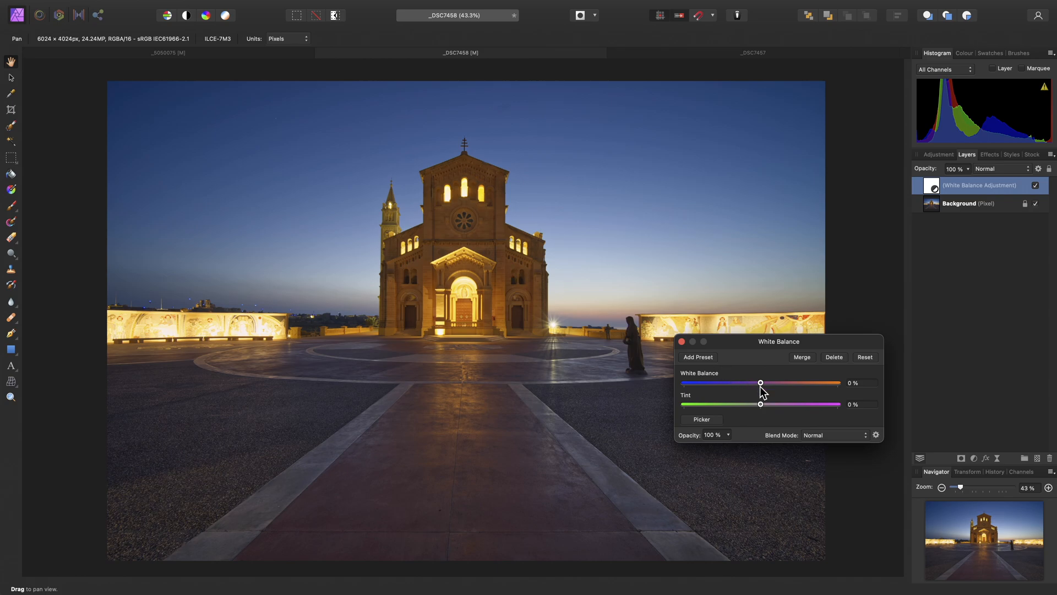
drag(761, 384, 690, 383)
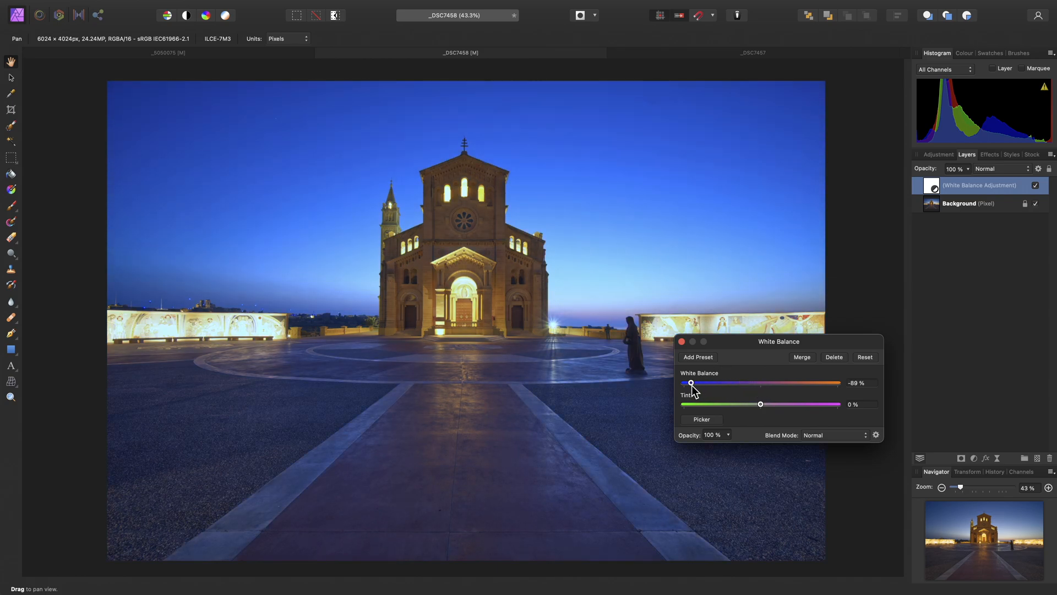
drag(692, 384, 687, 383)
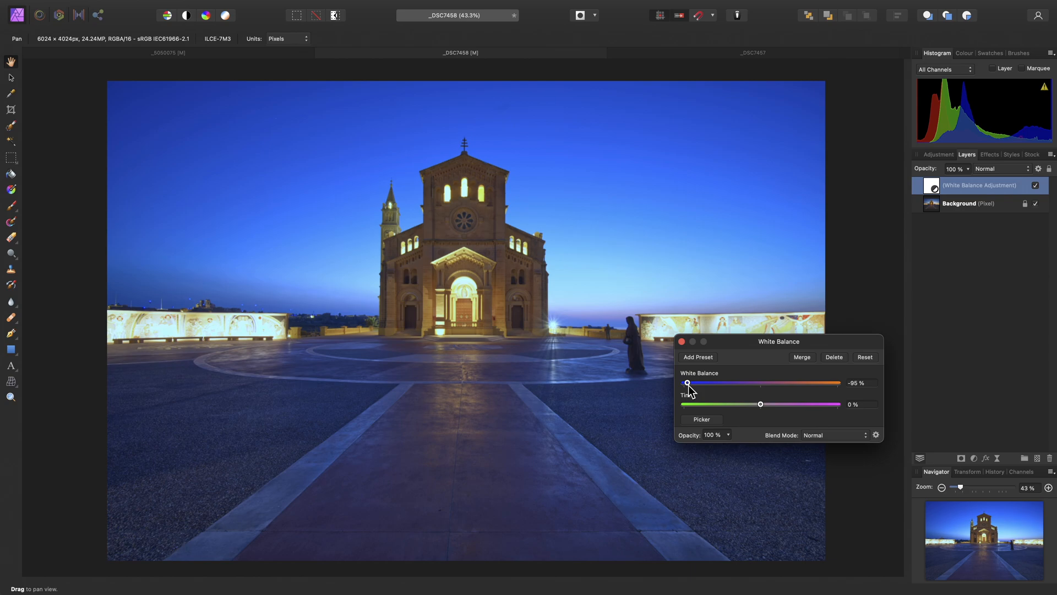
drag(761, 404, 779, 404)
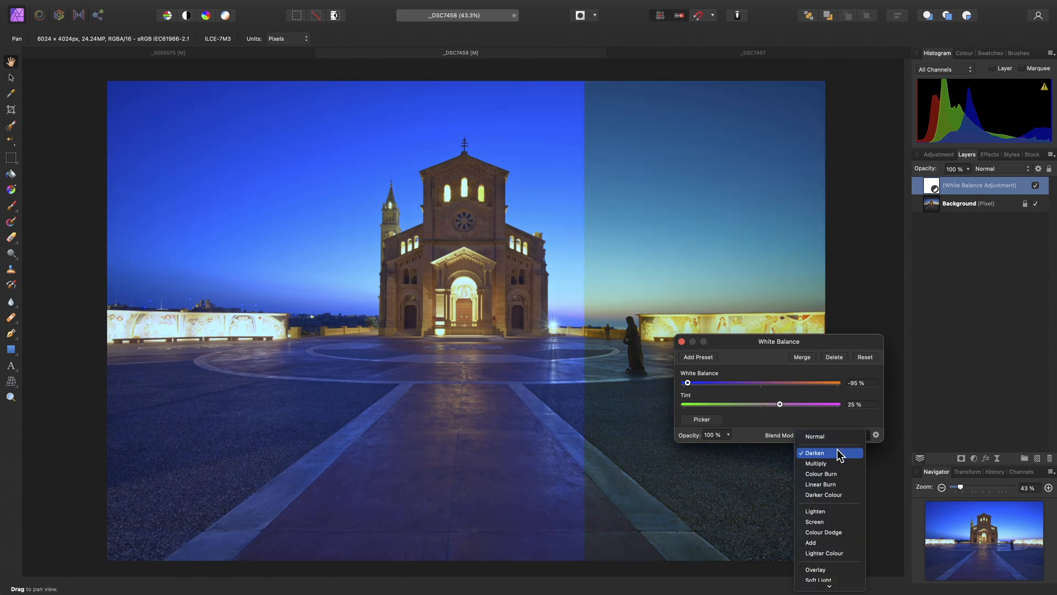
click(816, 463)
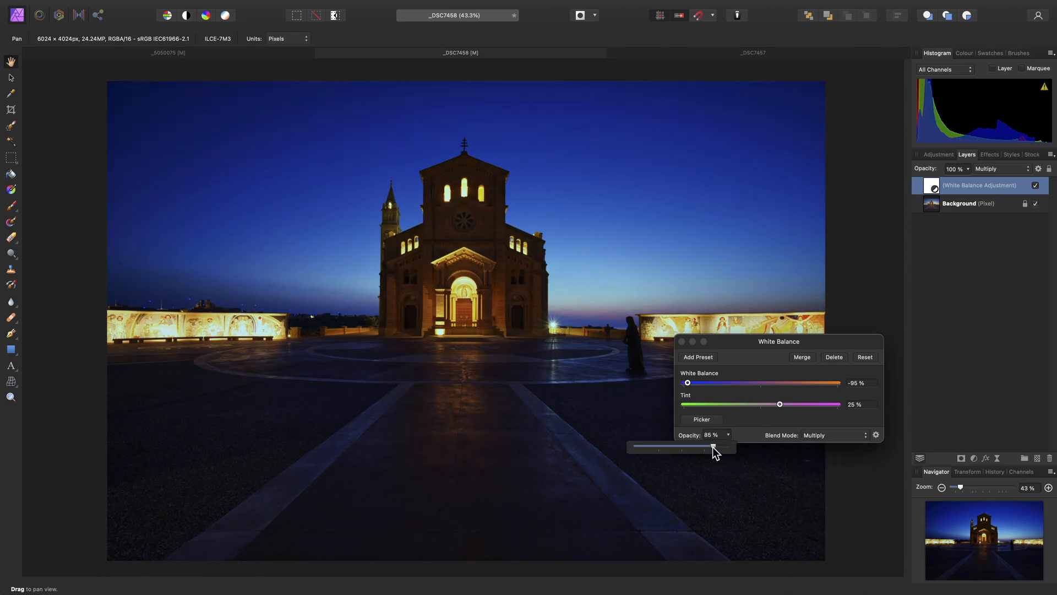
drag(714, 446, 658, 445)
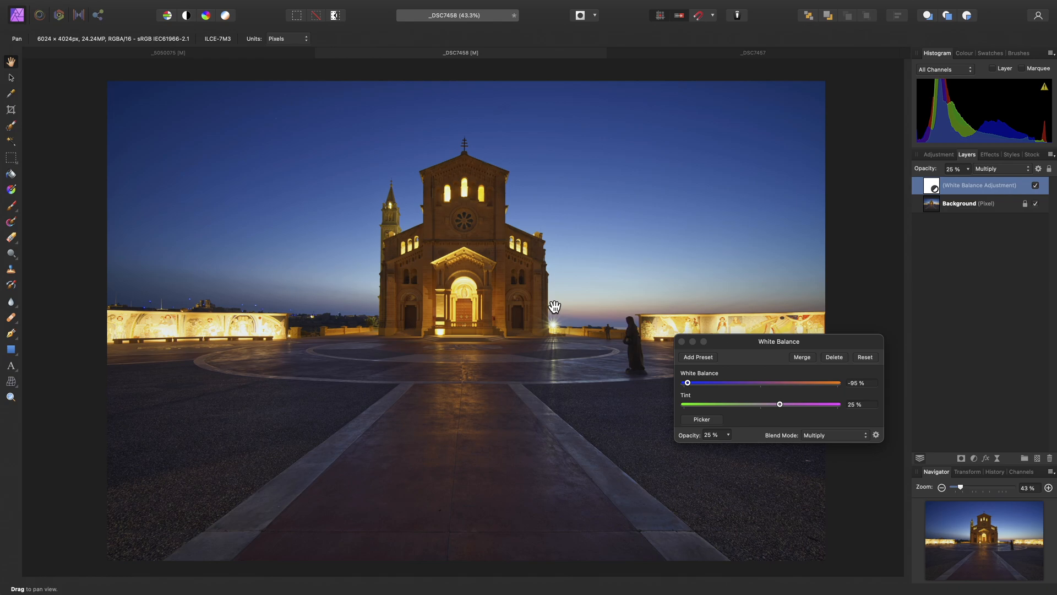
Add a Curves adjustment (cmd+M) that lifts the black point and brightens the midtones
key(cmd+m)
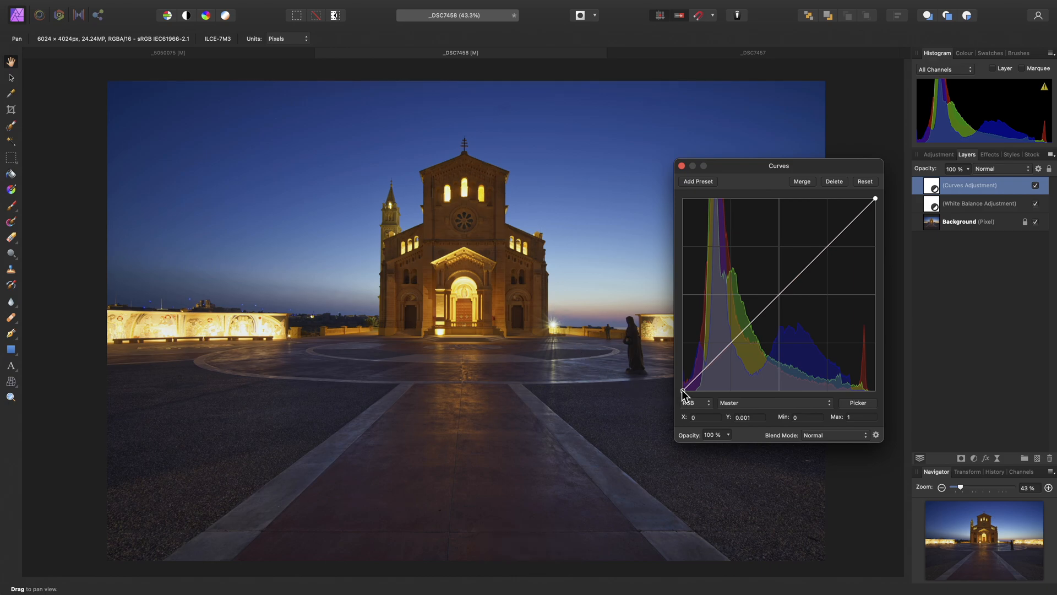
drag(682, 393, 682, 385)
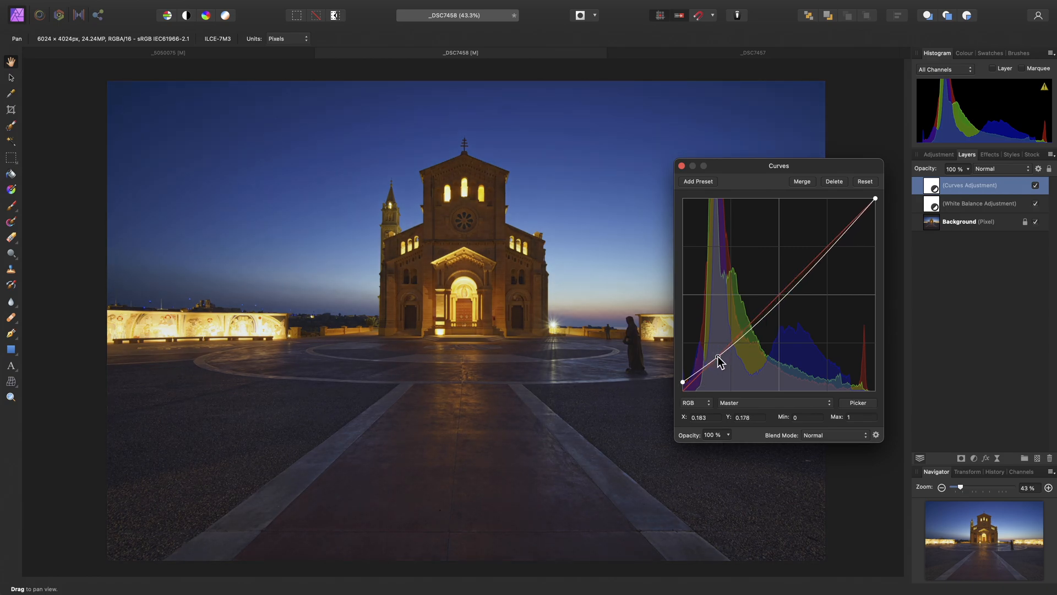
drag(718, 359, 764, 302)
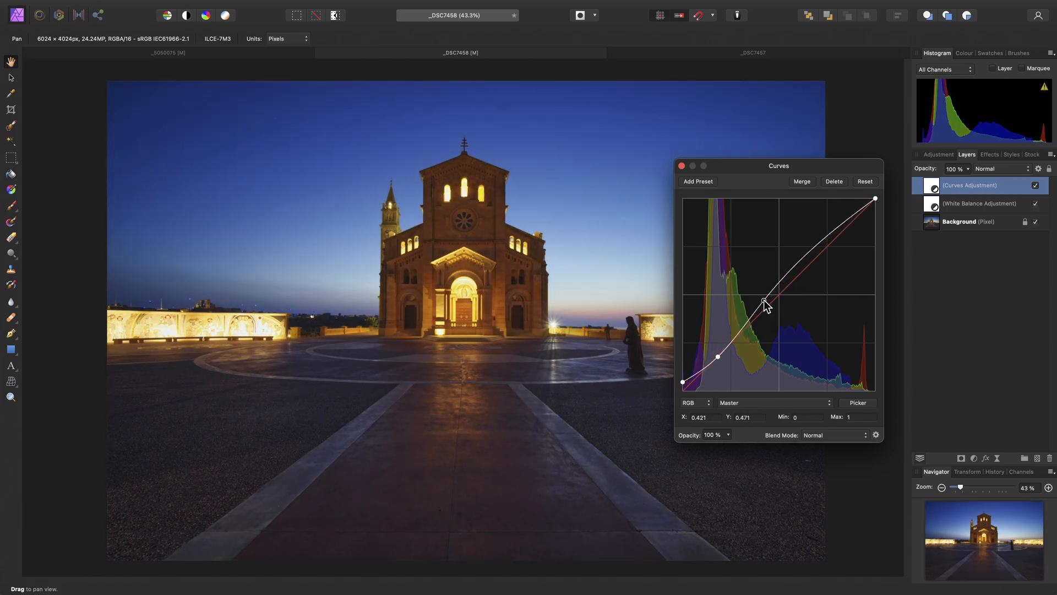
drag(764, 304, 764, 299)
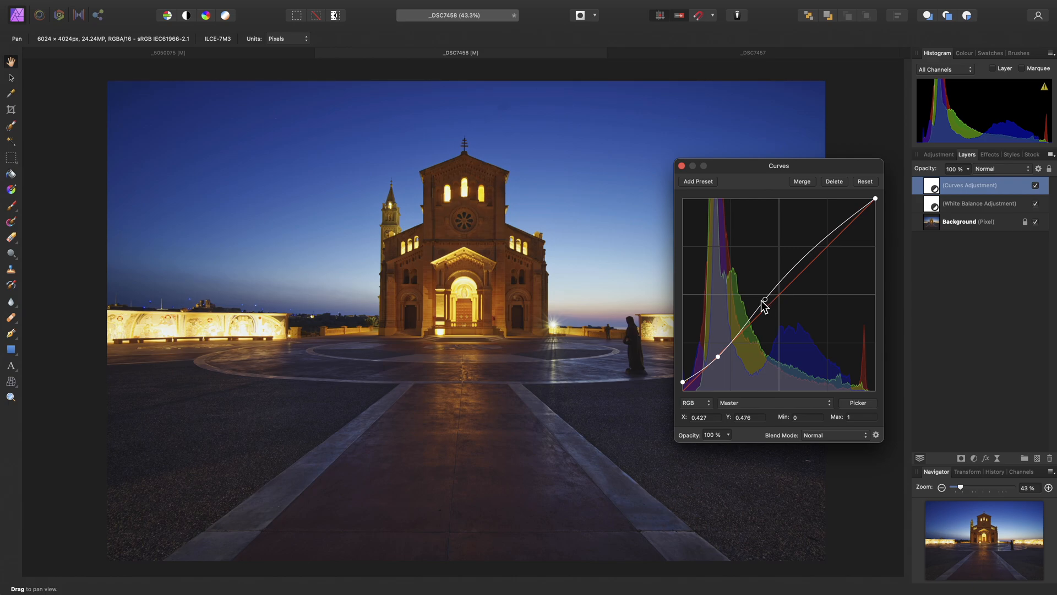
Add a second Curves layer and brighten the Green channel's highlights
key(cmd)
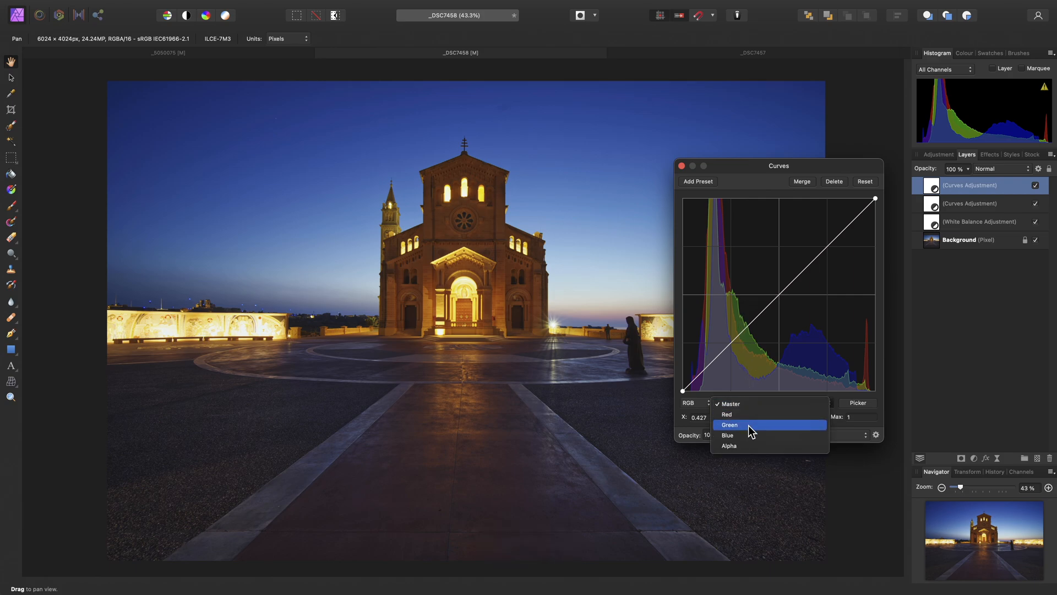
click(729, 425)
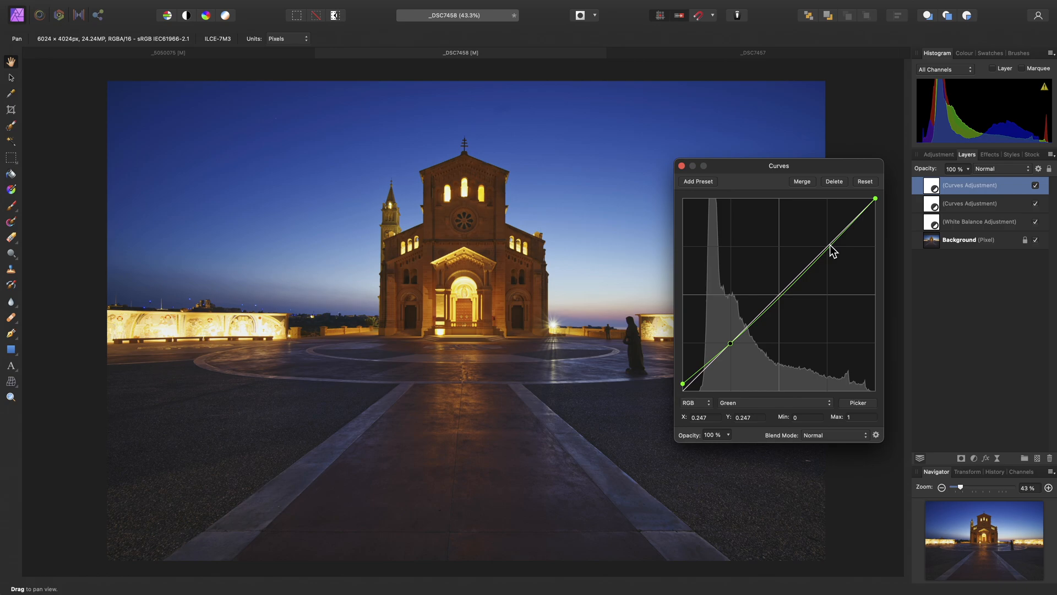
drag(833, 250, 829, 238)
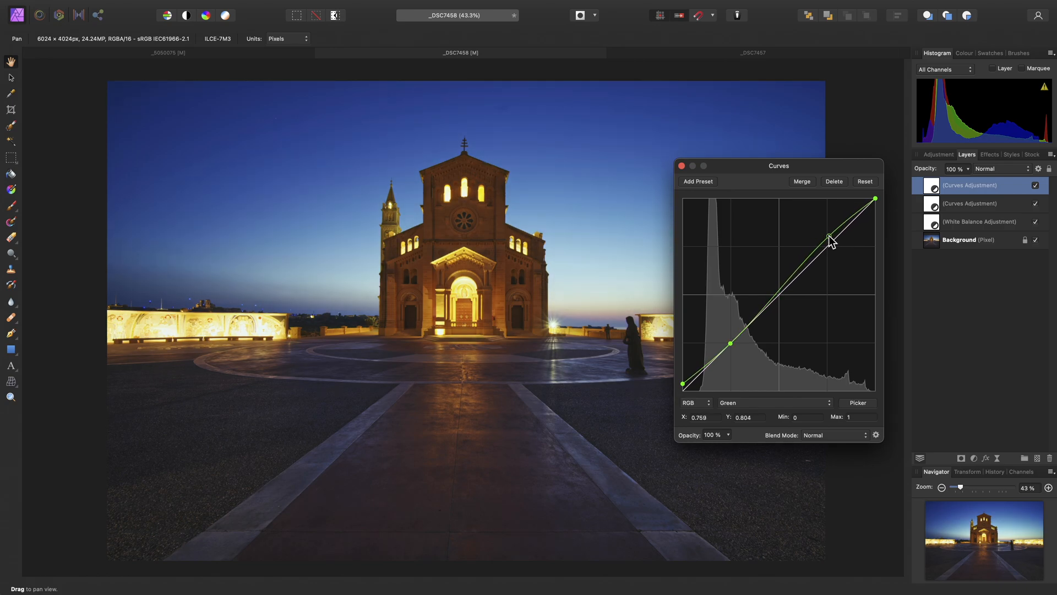
drag(830, 236, 827, 233)
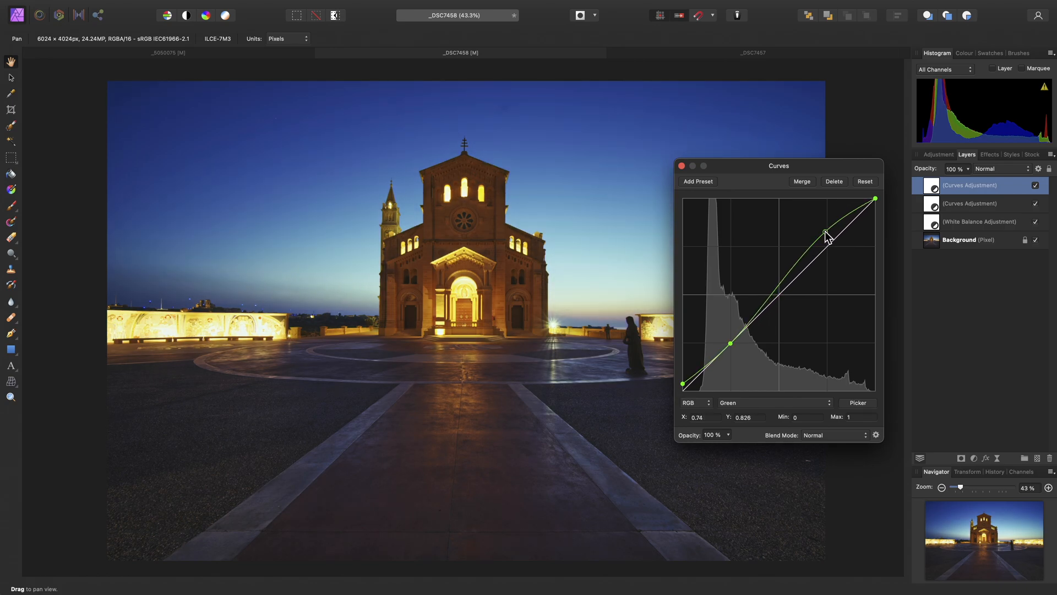
drag(828, 234, 730, 343)
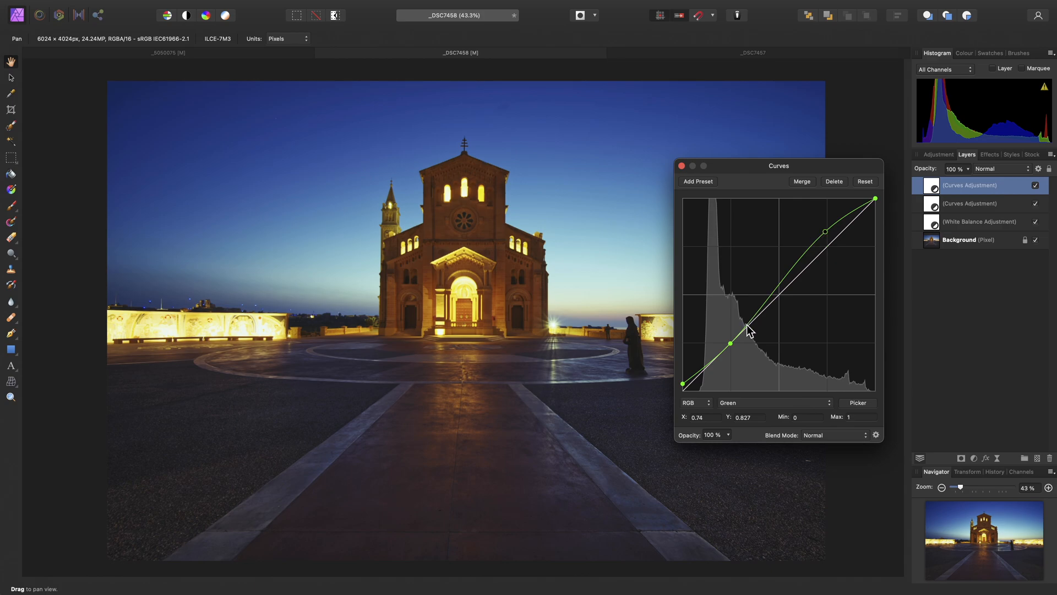
mouse_move(750, 324)
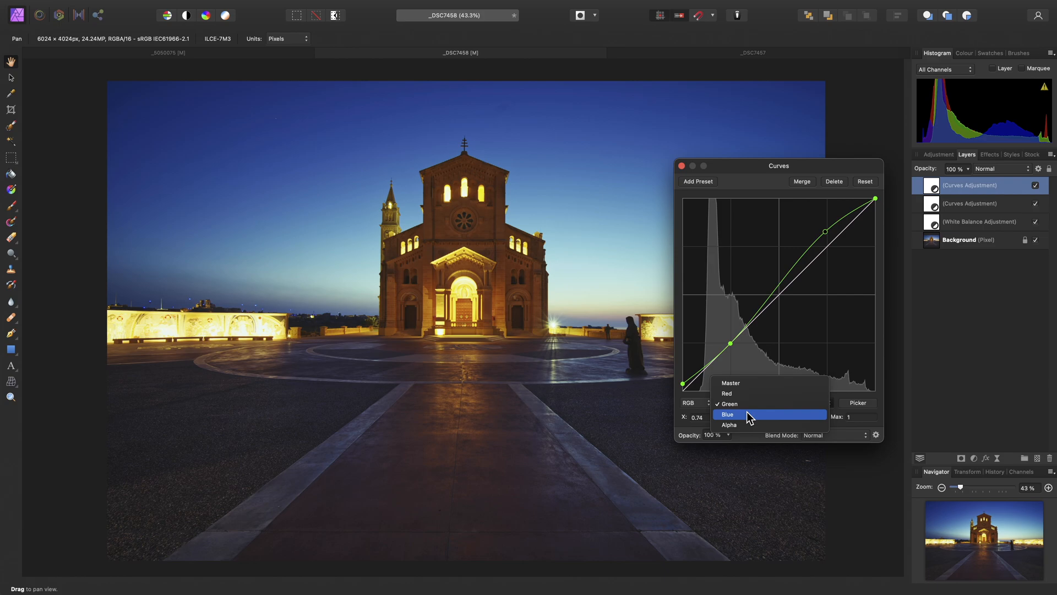
Lift the Blue channel's shadow end slightly on that curve
click(728, 414)
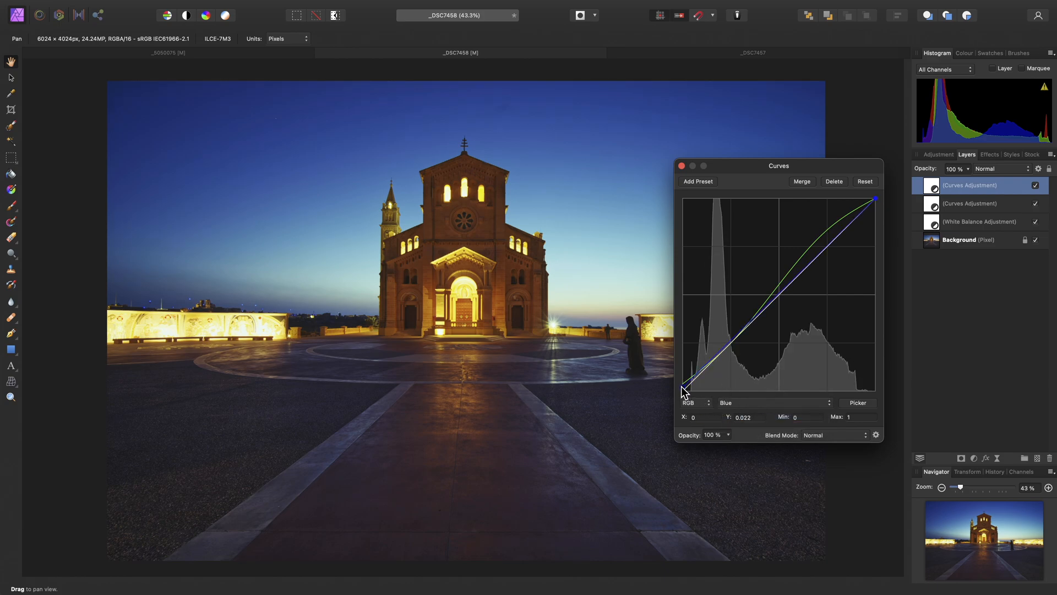
drag(684, 390, 733, 343)
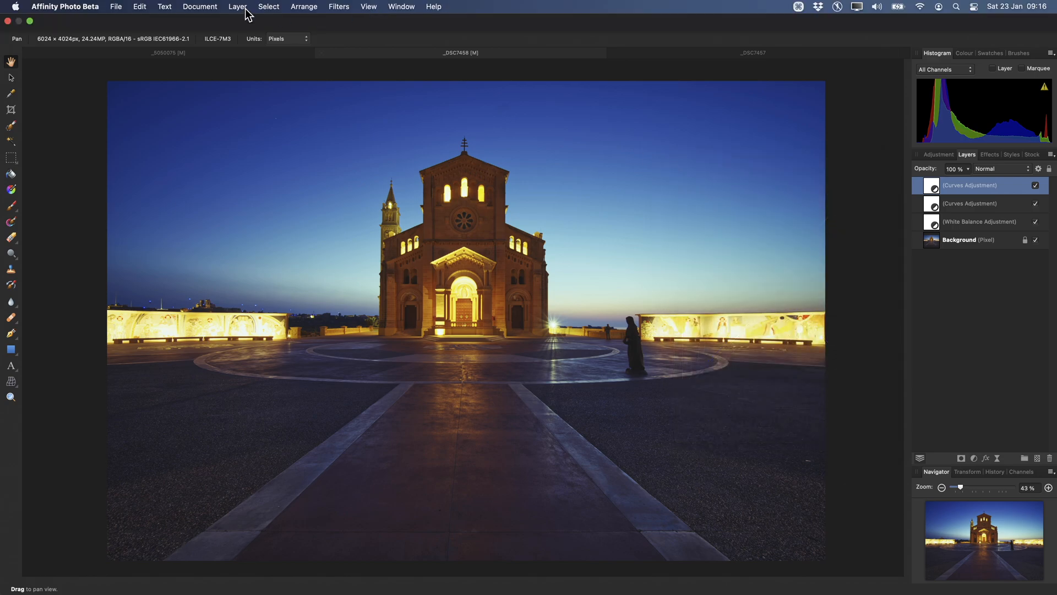
Add a Selective Colour adjustment layer and target the Yellows colour range
click(236, 6)
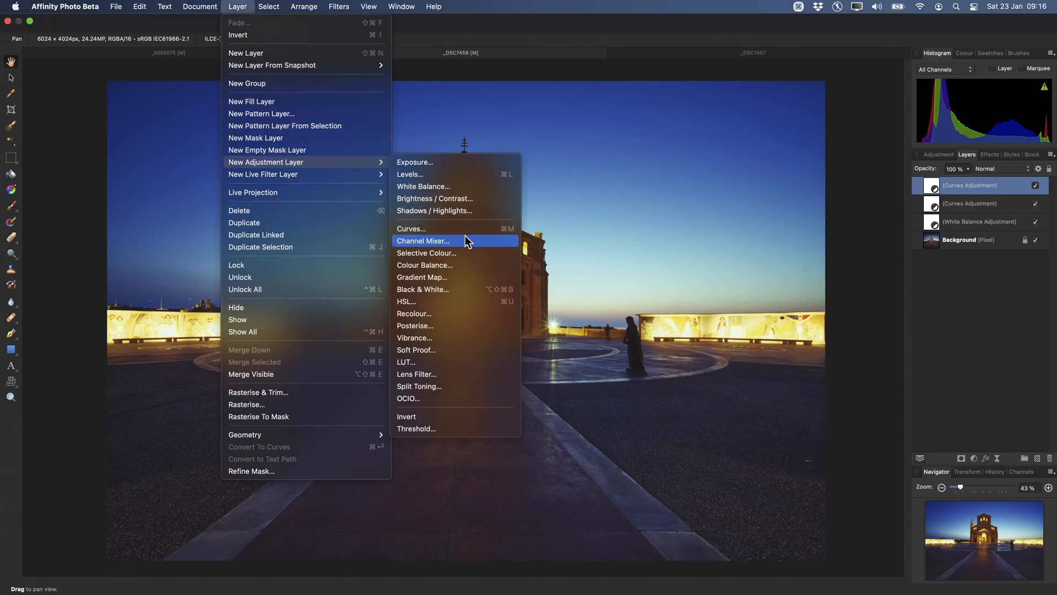
click(425, 252)
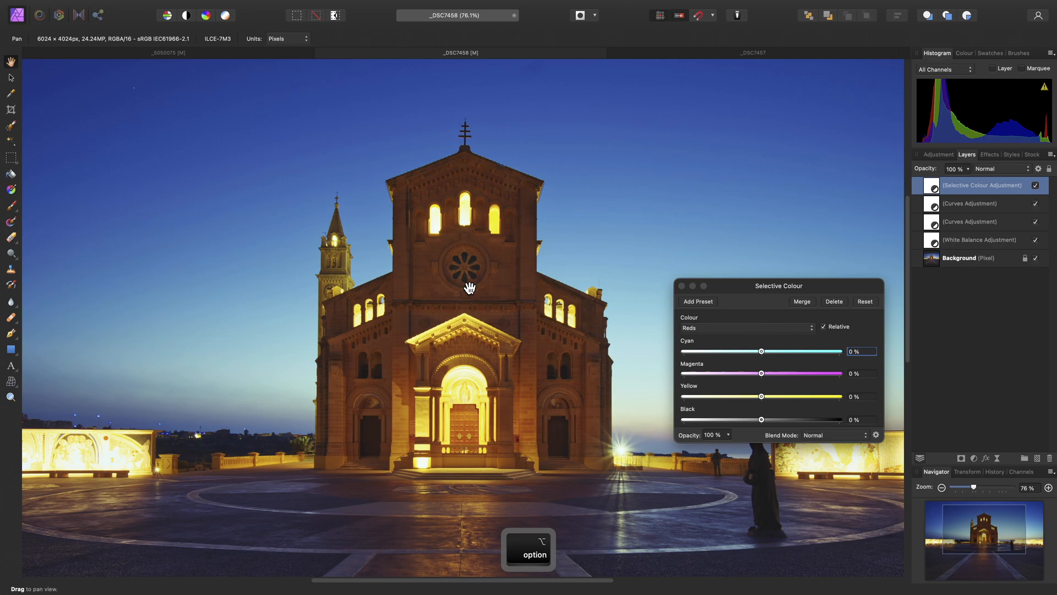
click(741, 327)
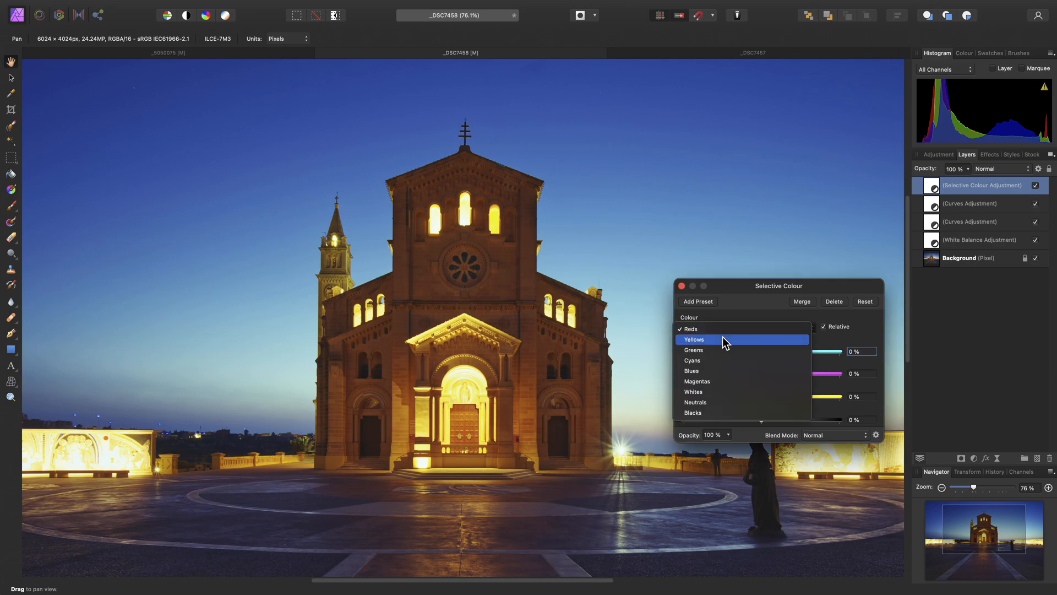
click(693, 339)
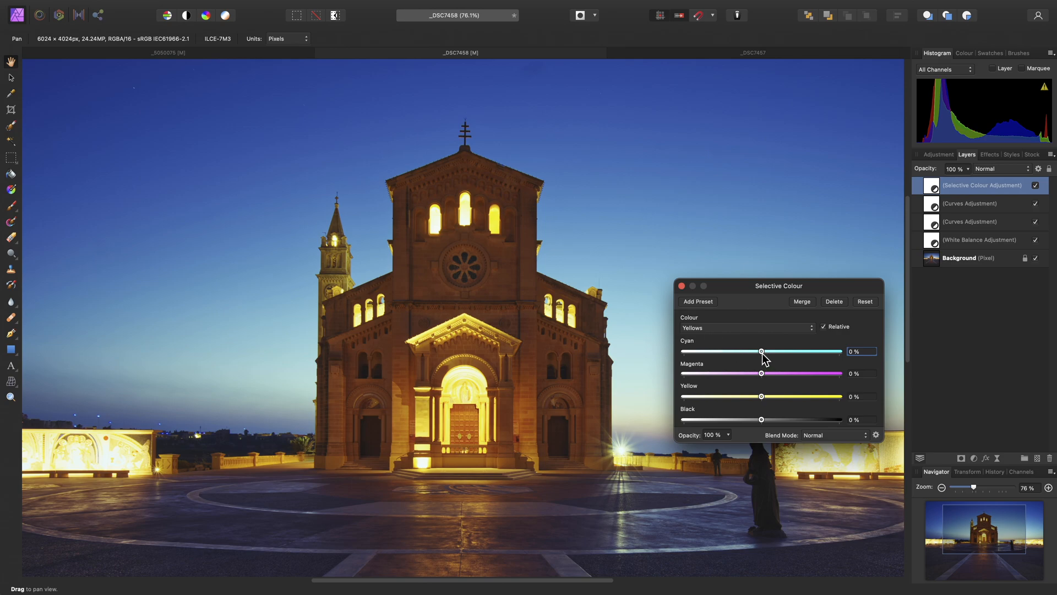
Cut cyan to about -48% and yellow to about -55% in the yellows, then compare the result
drag(761, 350, 723, 350)
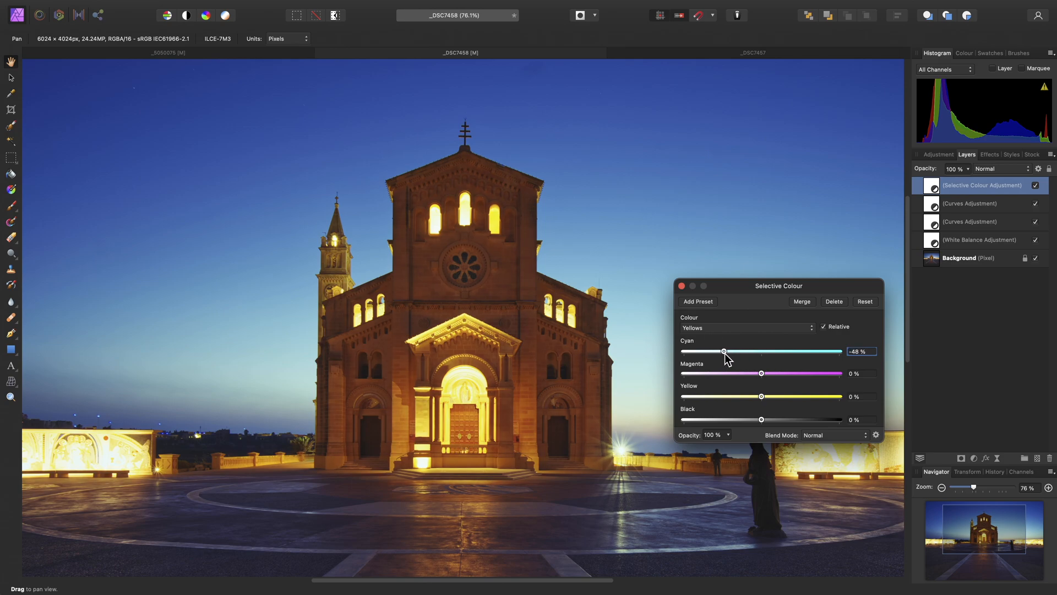
mouse_move(762, 396)
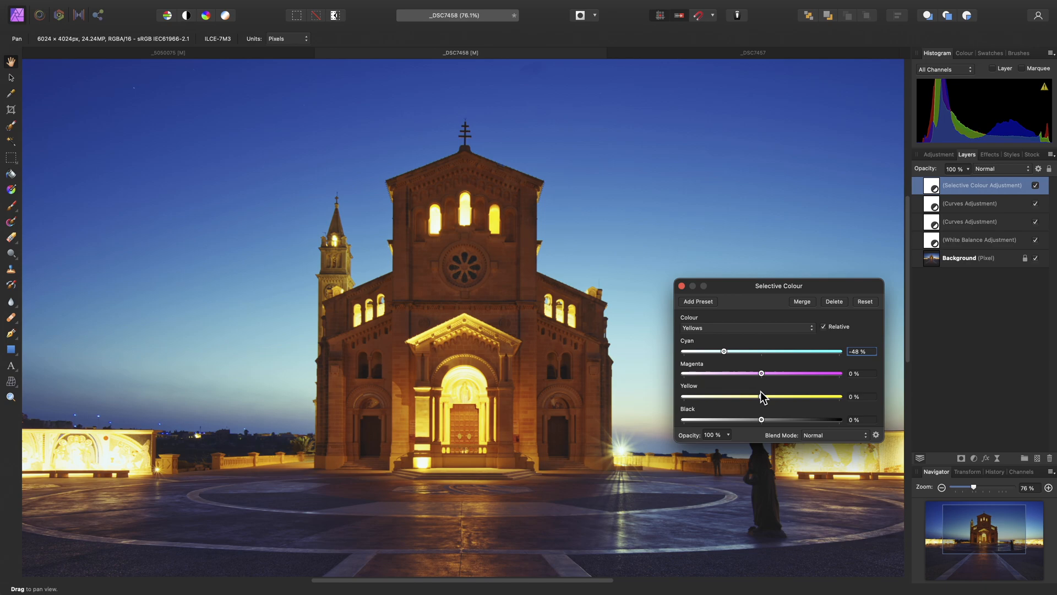
drag(761, 397, 718, 396)
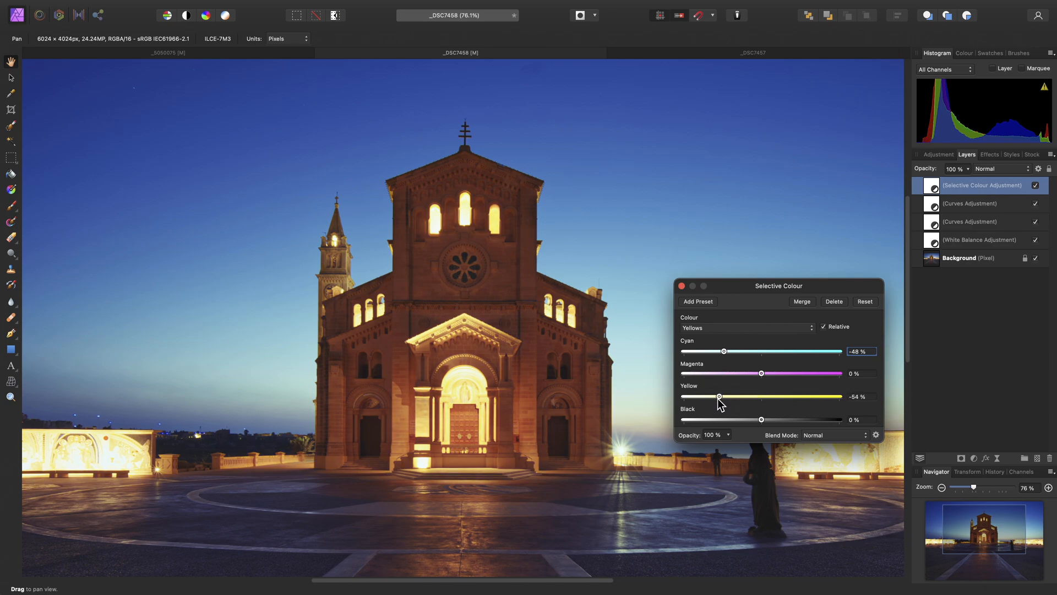
drag(719, 396, 716, 396)
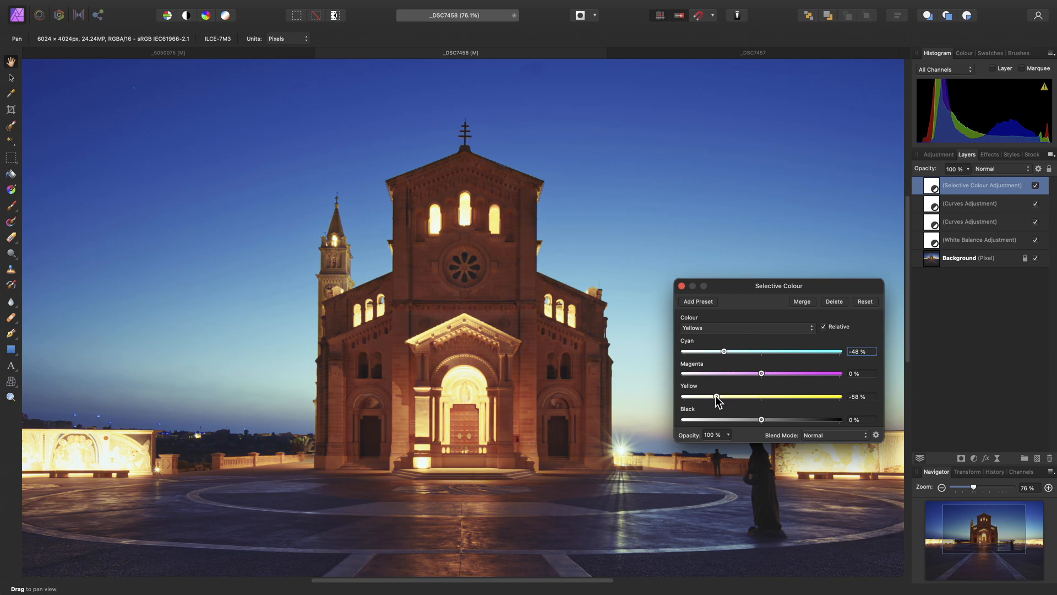
drag(717, 396, 718, 396)
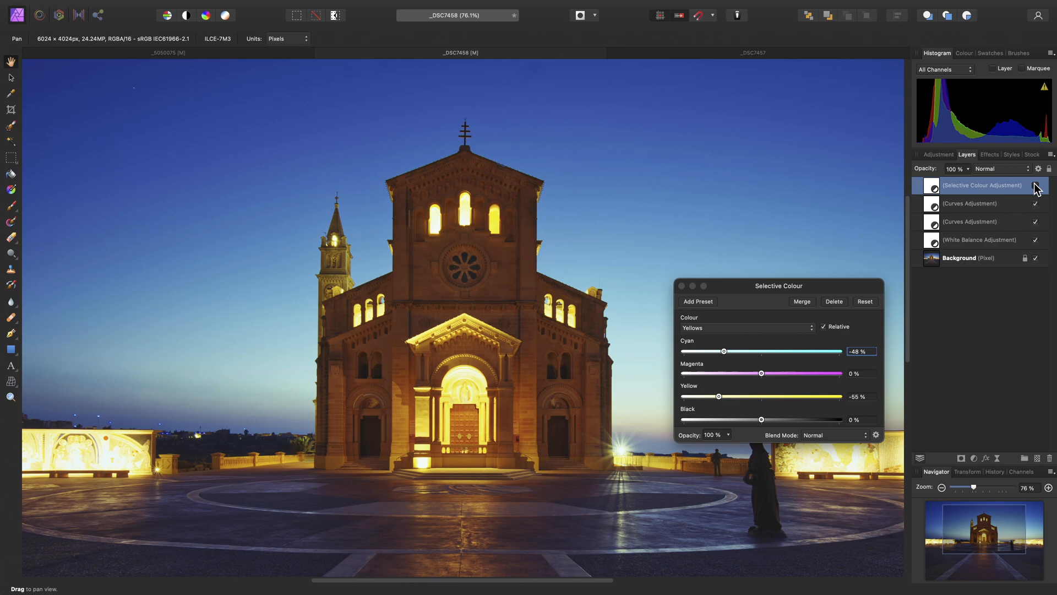
click(1034, 187)
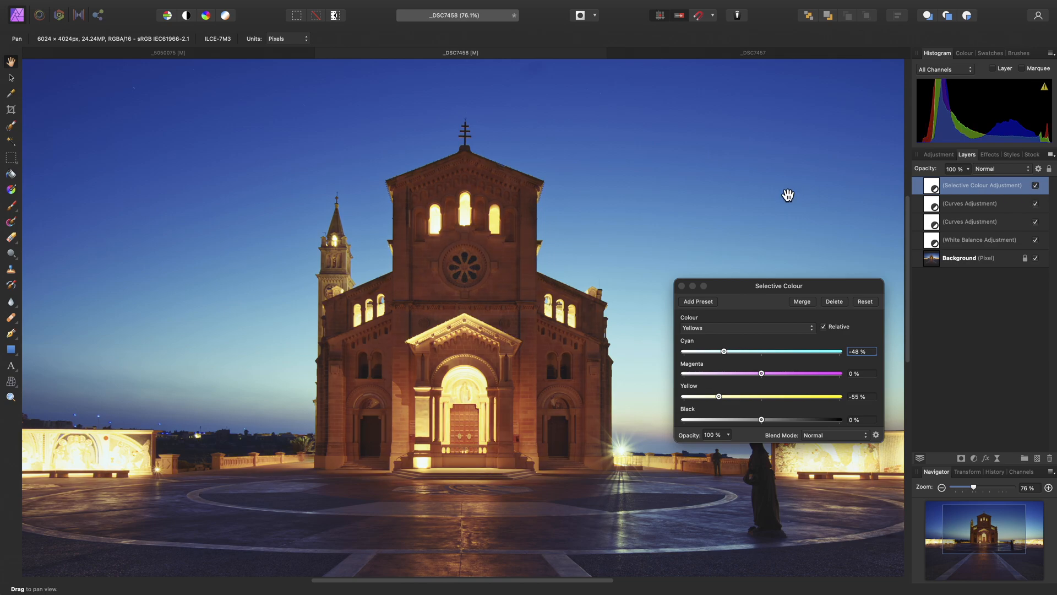
mouse_move(535, 254)
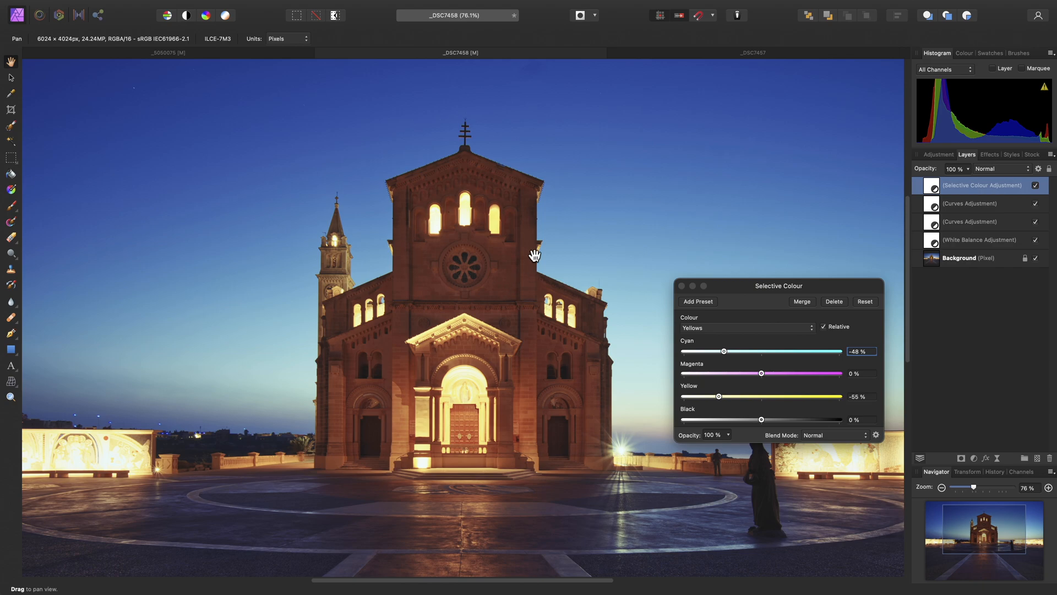
mouse_move(425, 229)
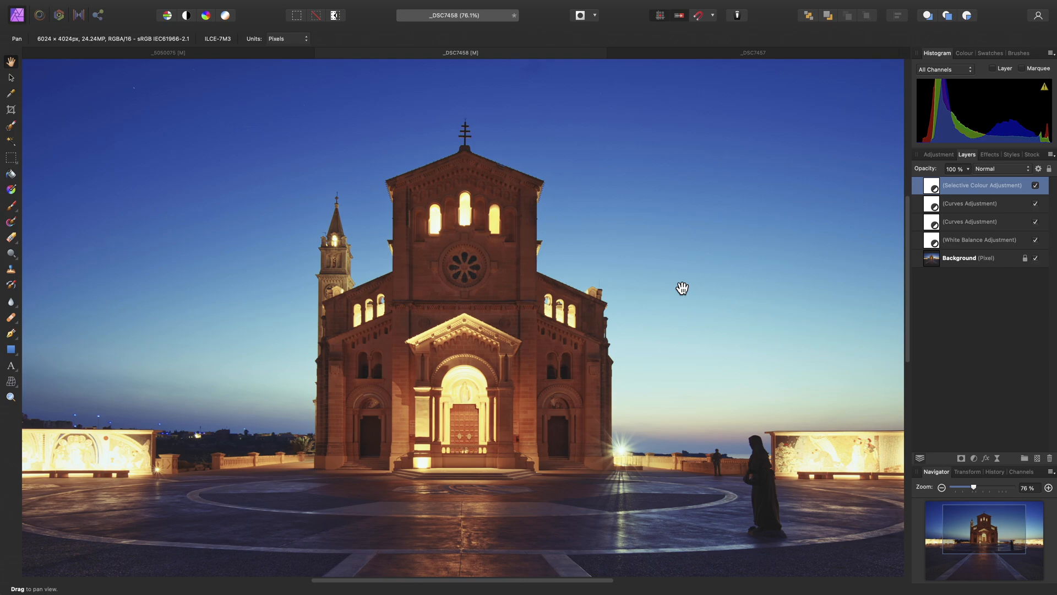
click(115, 7)
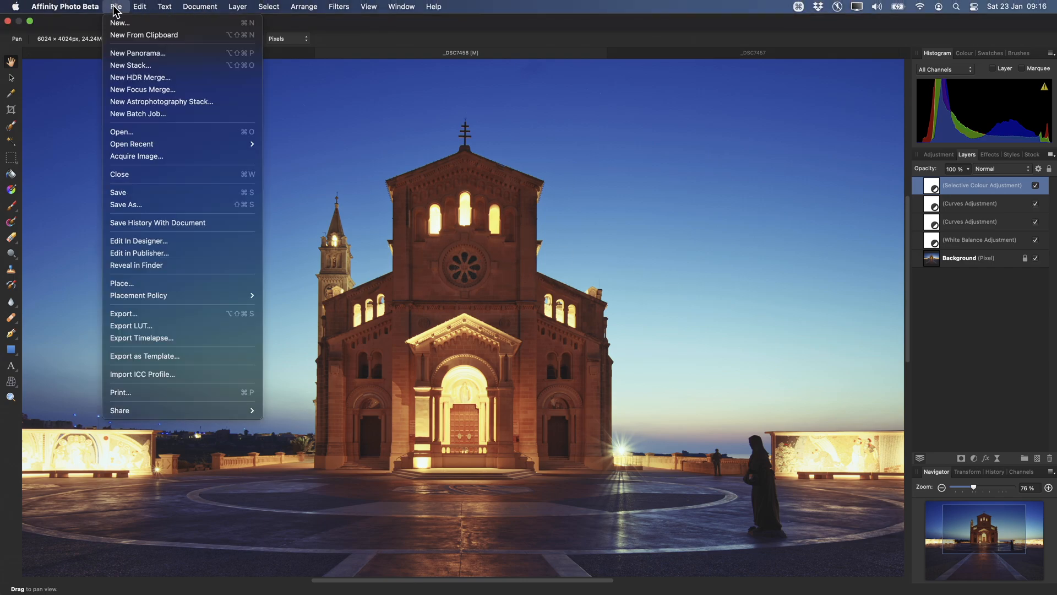
mouse_move(193, 329)
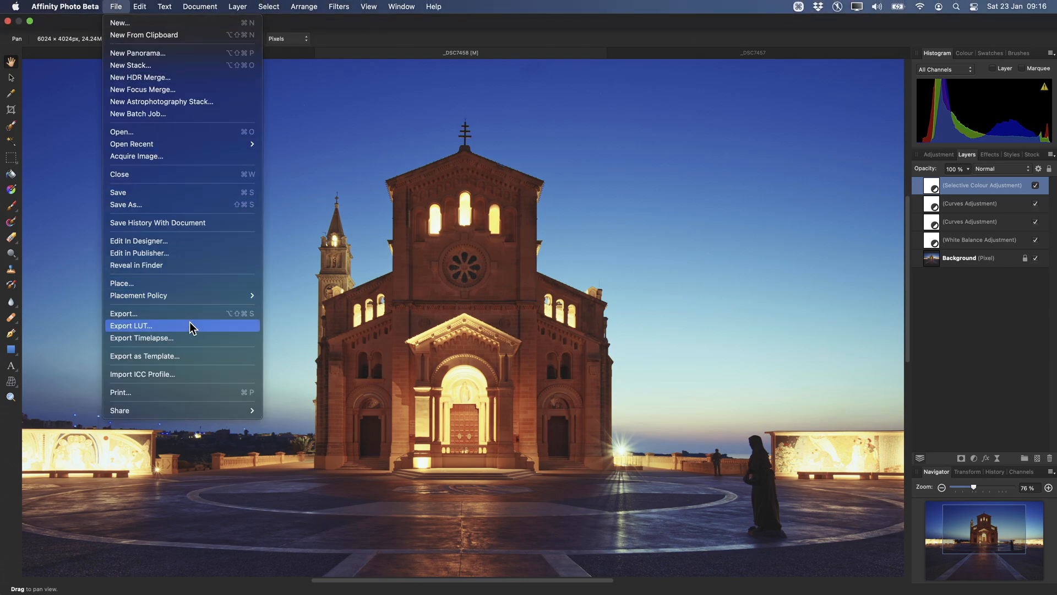
Export a LUT titled 'Low Light Preset' in .cube format at 64×64×64 quality
click(131, 324)
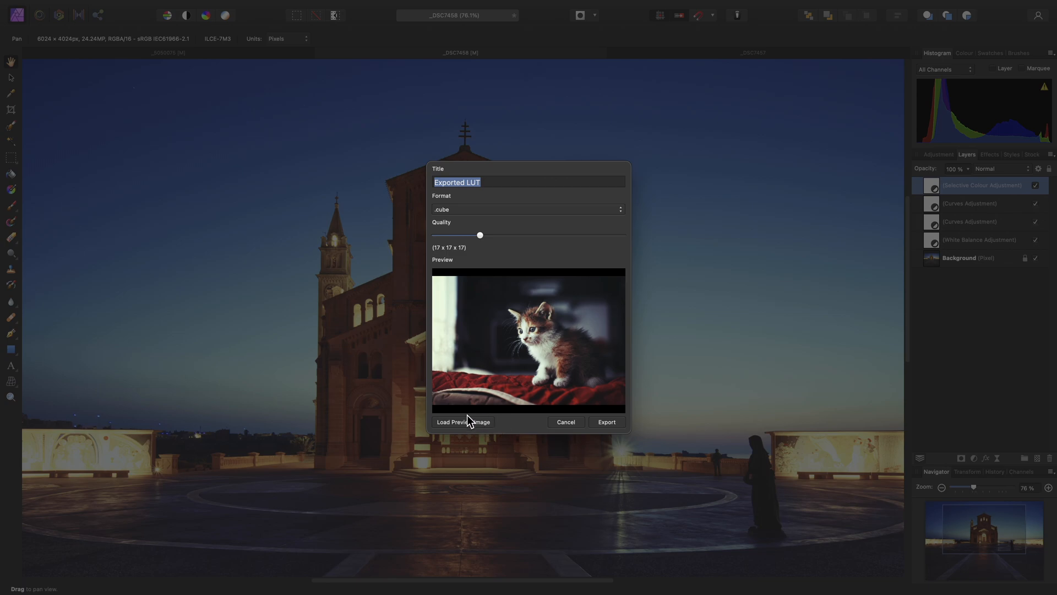
mouse_move(495, 204)
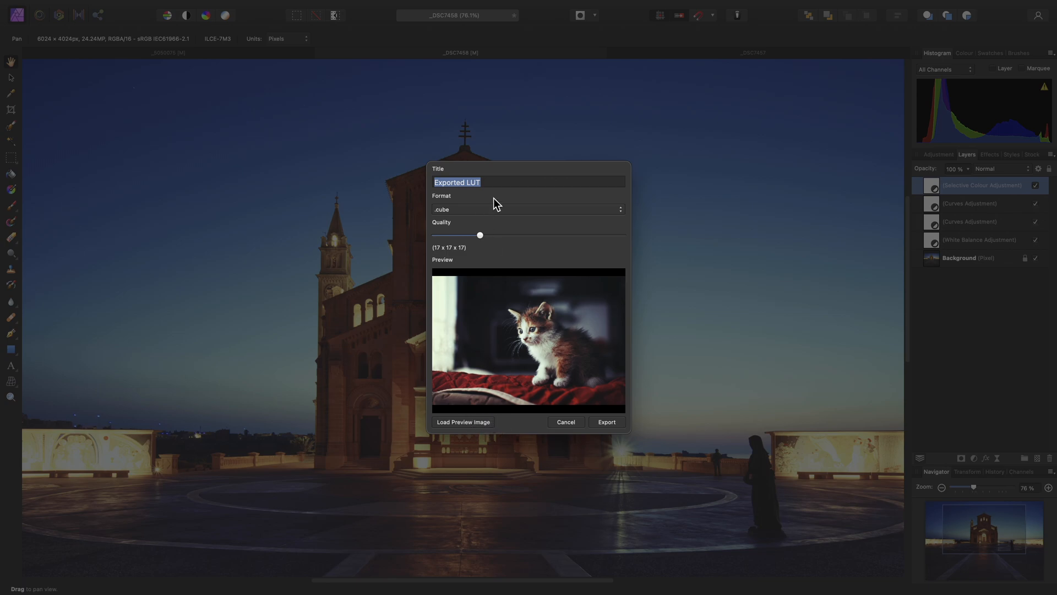
text(Low)
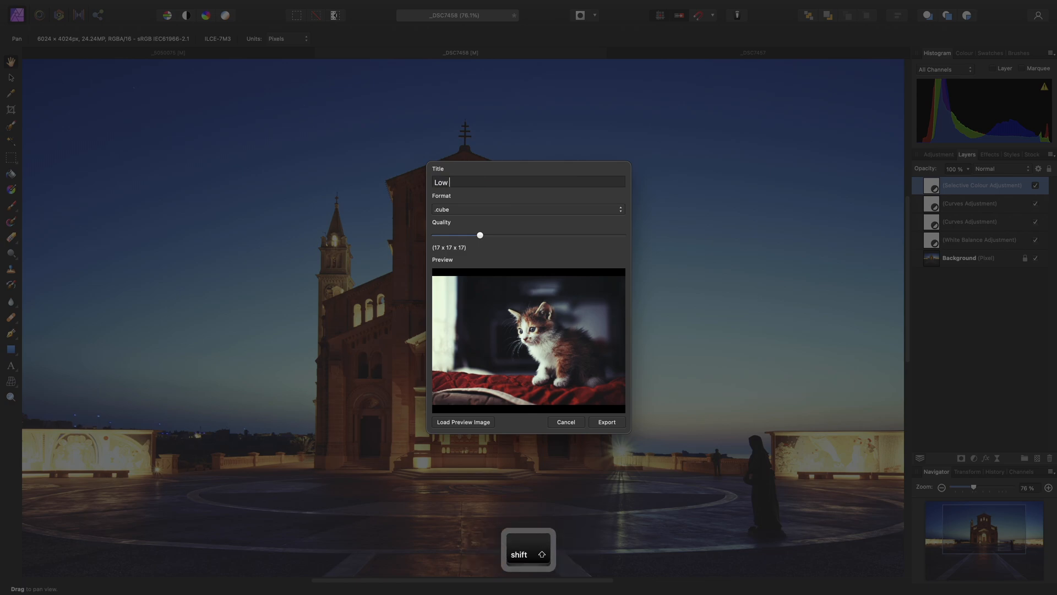
text(Light Preset)
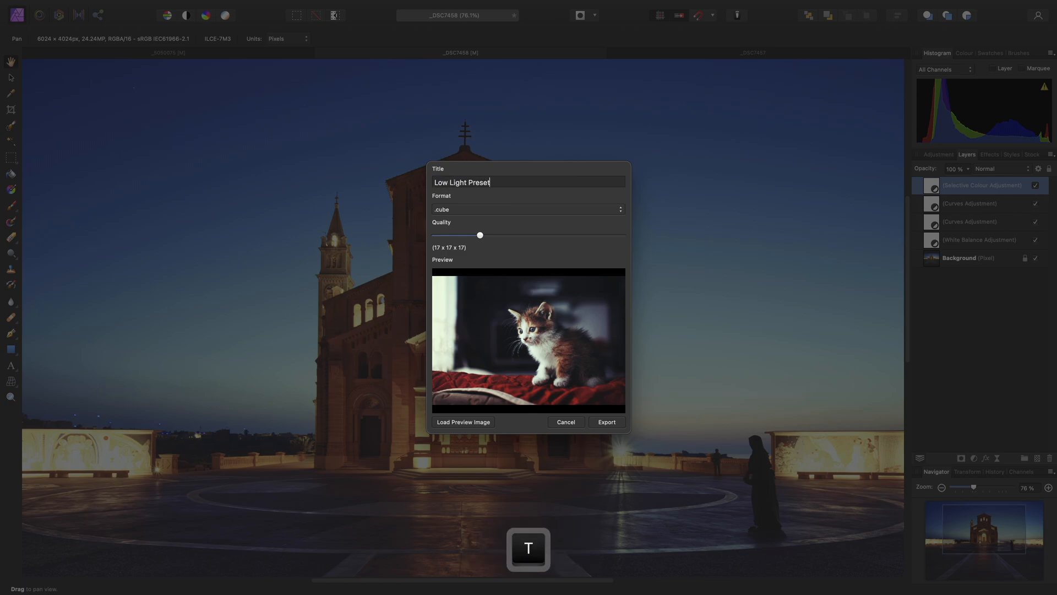
click(528, 209)
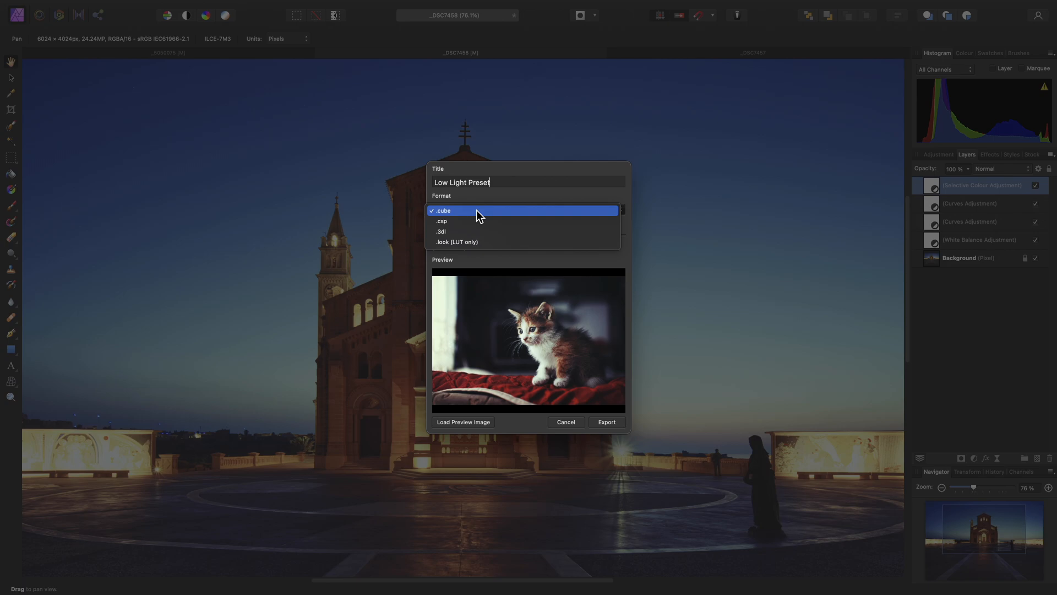
click(443, 210)
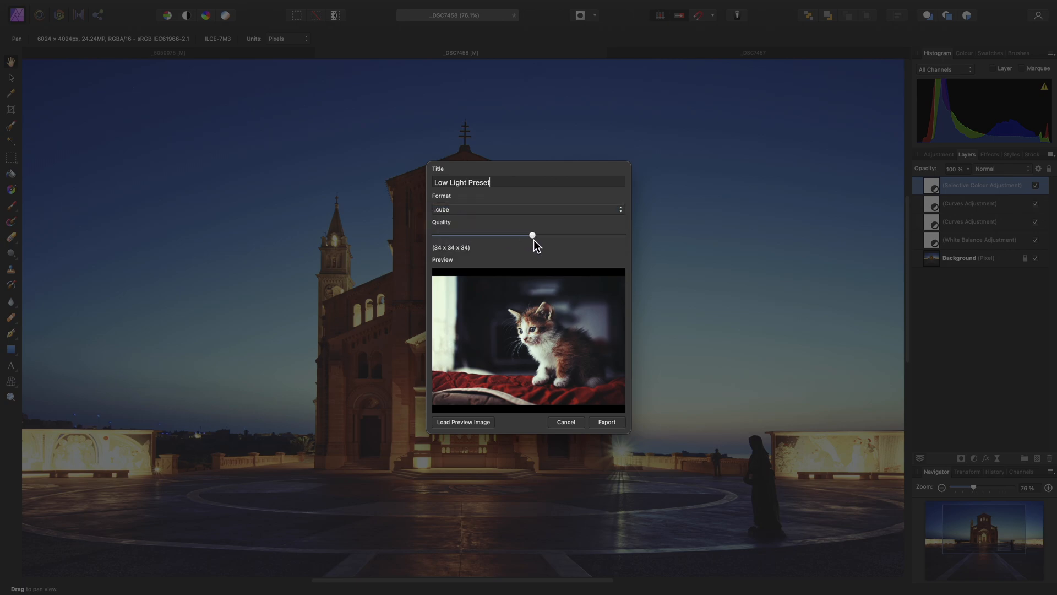
drag(531, 235, 622, 234)
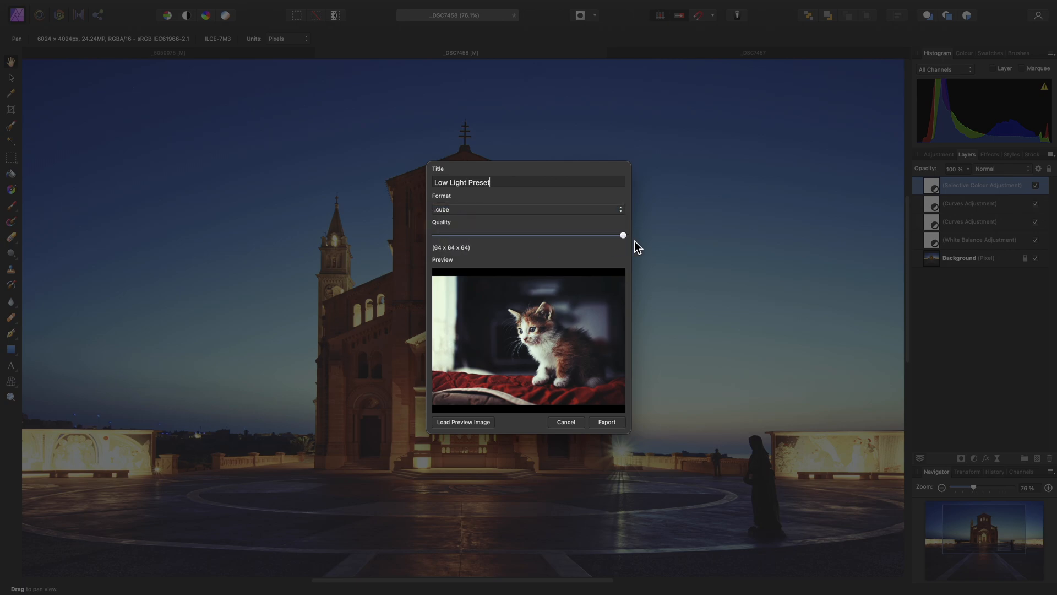
mouse_move(622, 244)
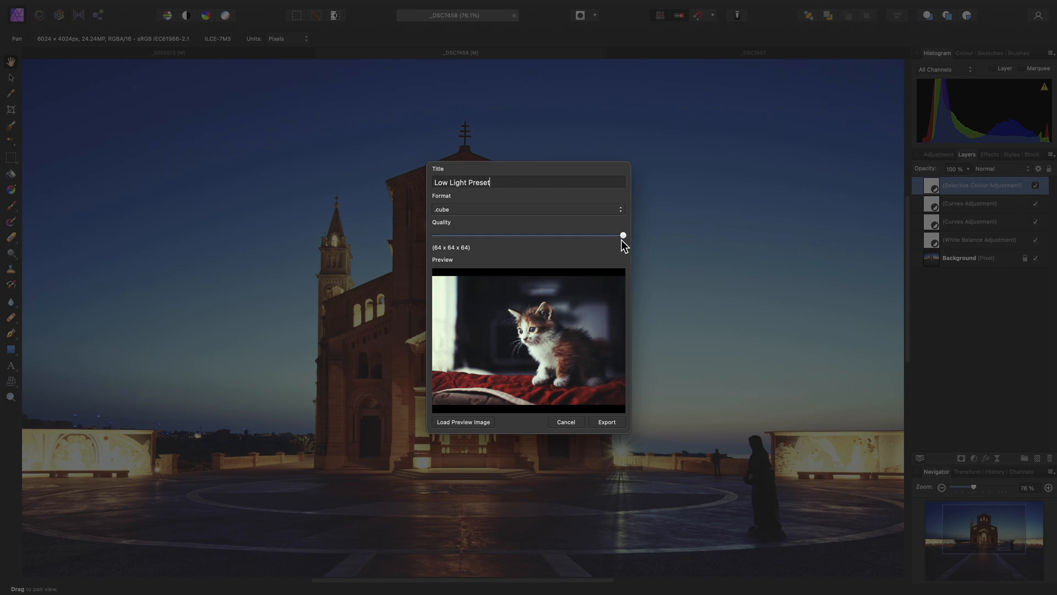
click(604, 422)
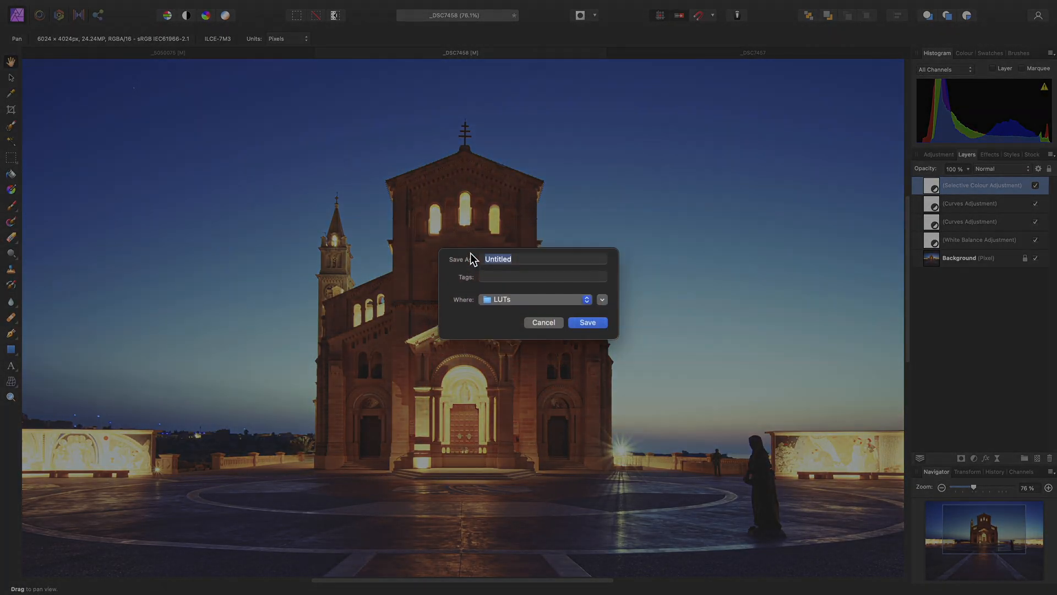
Save the LUT to the Desktop as 'Low Light Preset'
click(601, 299)
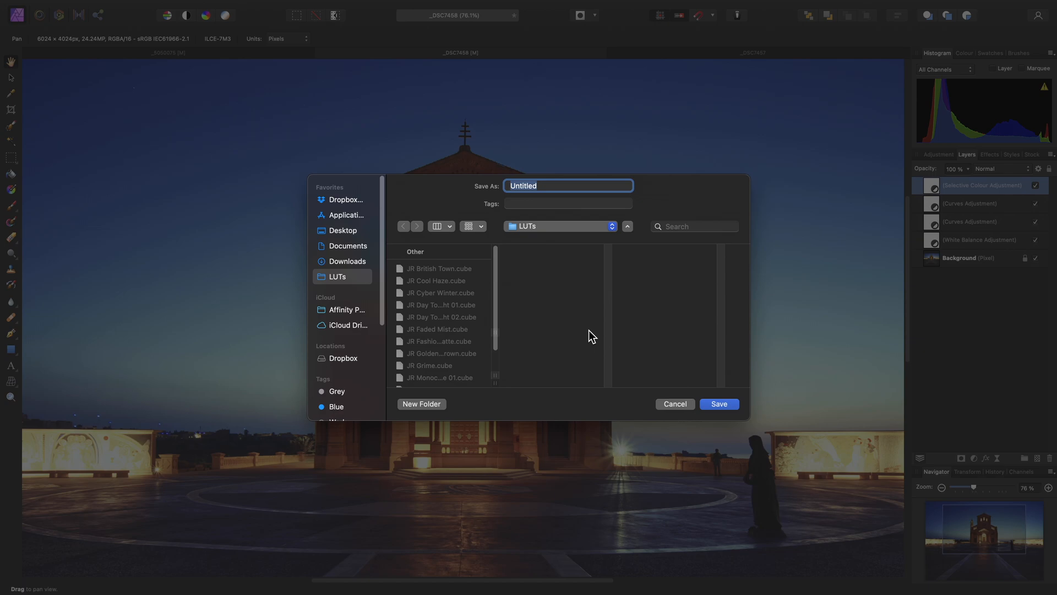
click(343, 230)
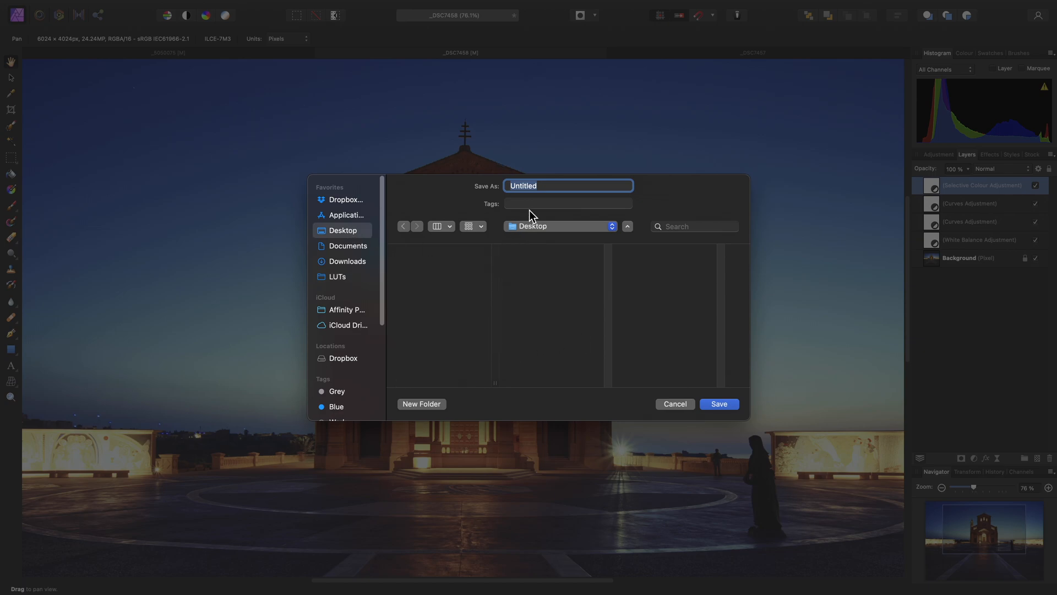
text(Low Light)
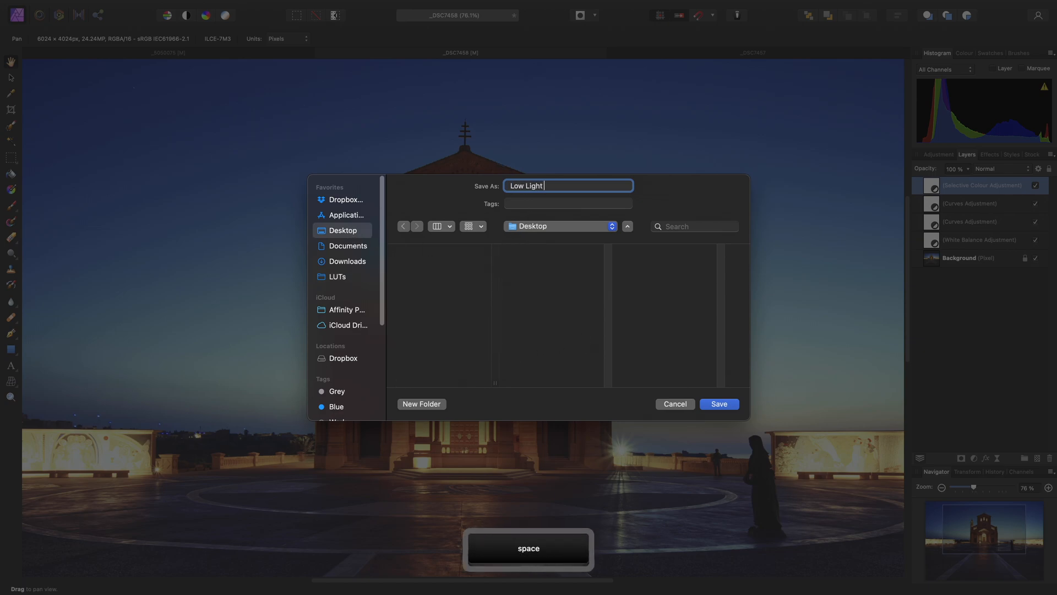
text(Preset)
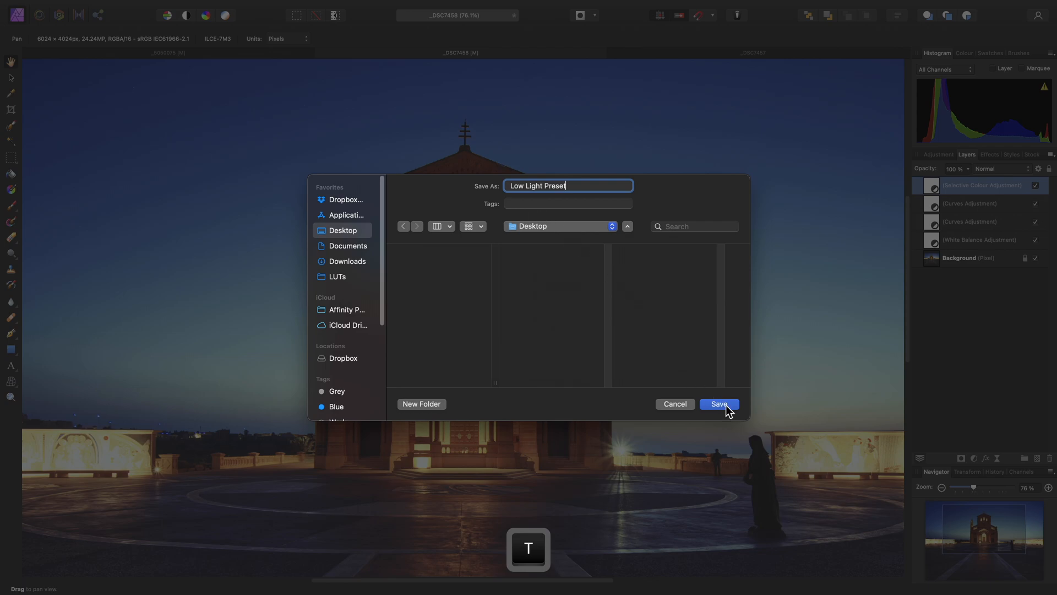
click(719, 404)
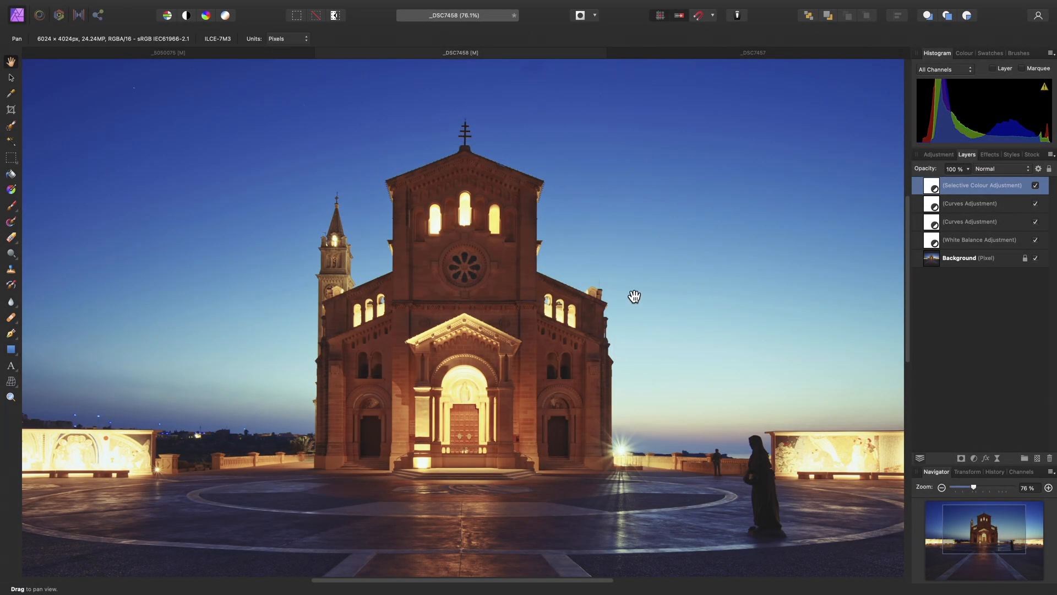
On the second church photo, add a LUT adjustment loaded with Low Light Preset.cube and compare with the original
key(cmd+0)
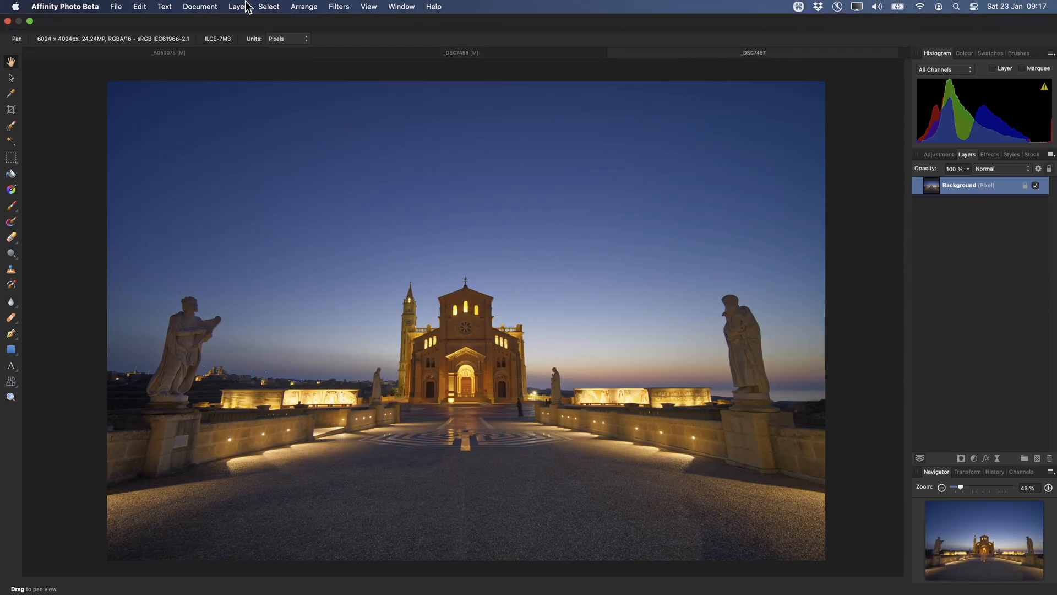
click(237, 7)
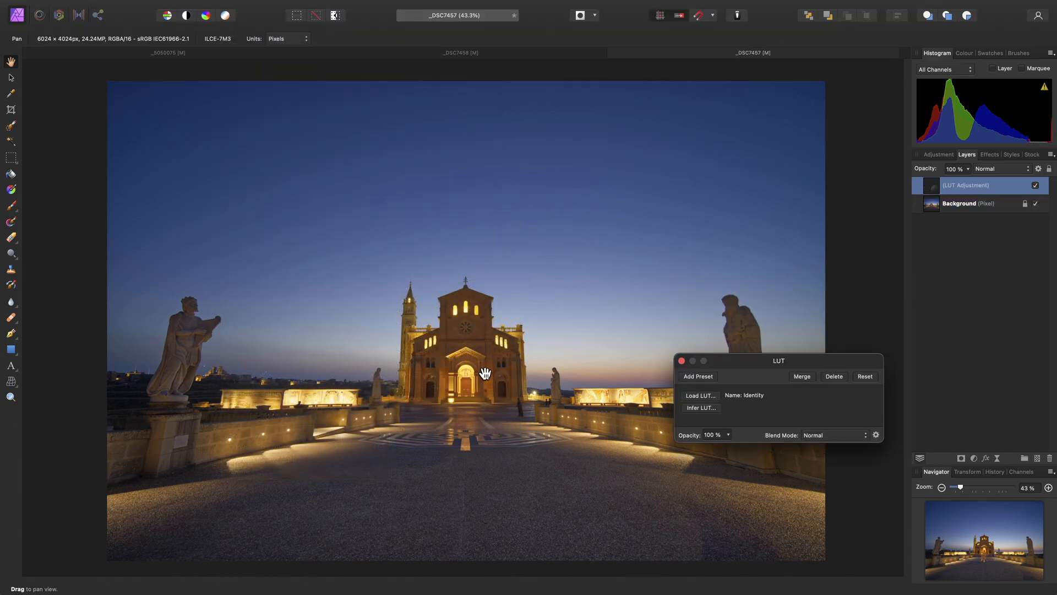
click(699, 395)
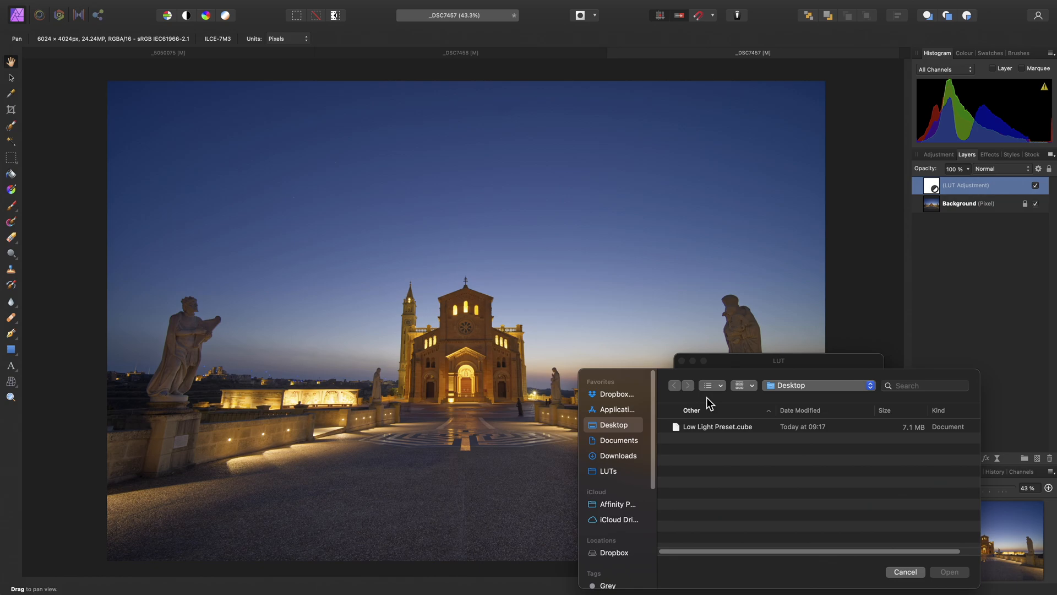
click(718, 426)
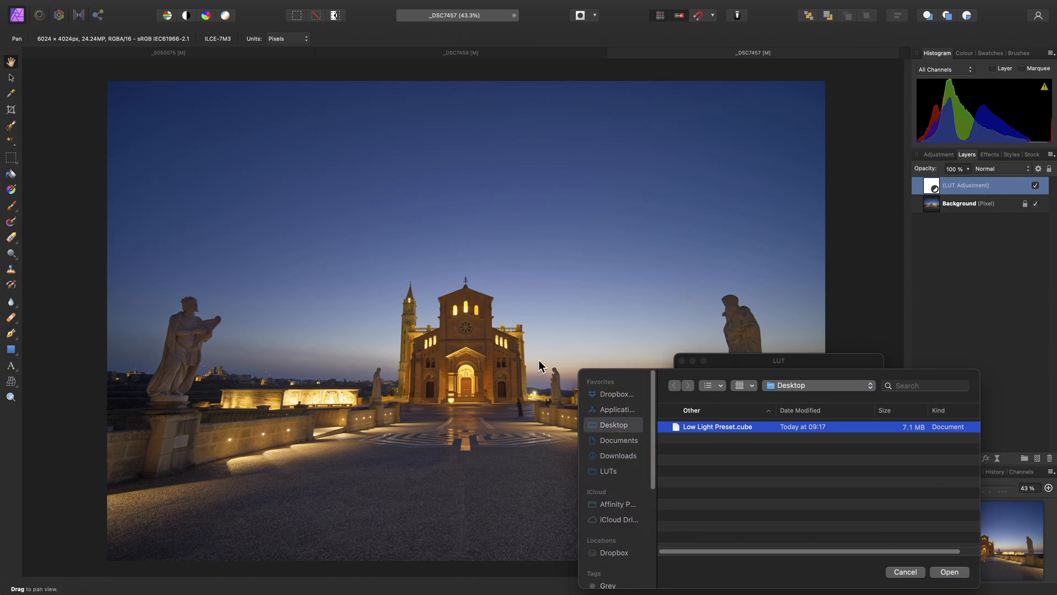
click(948, 572)
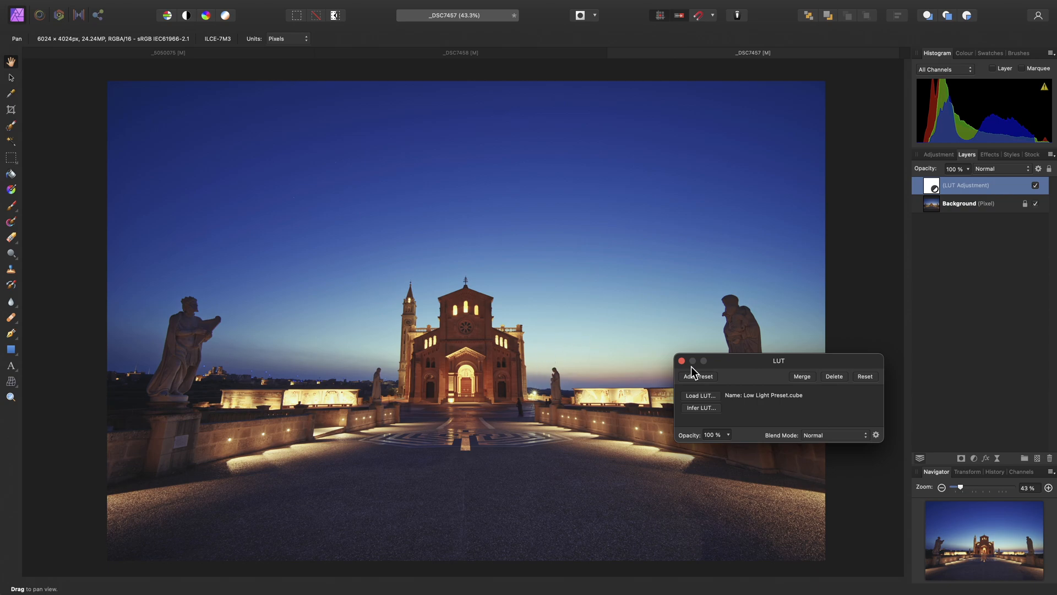
click(460, 53)
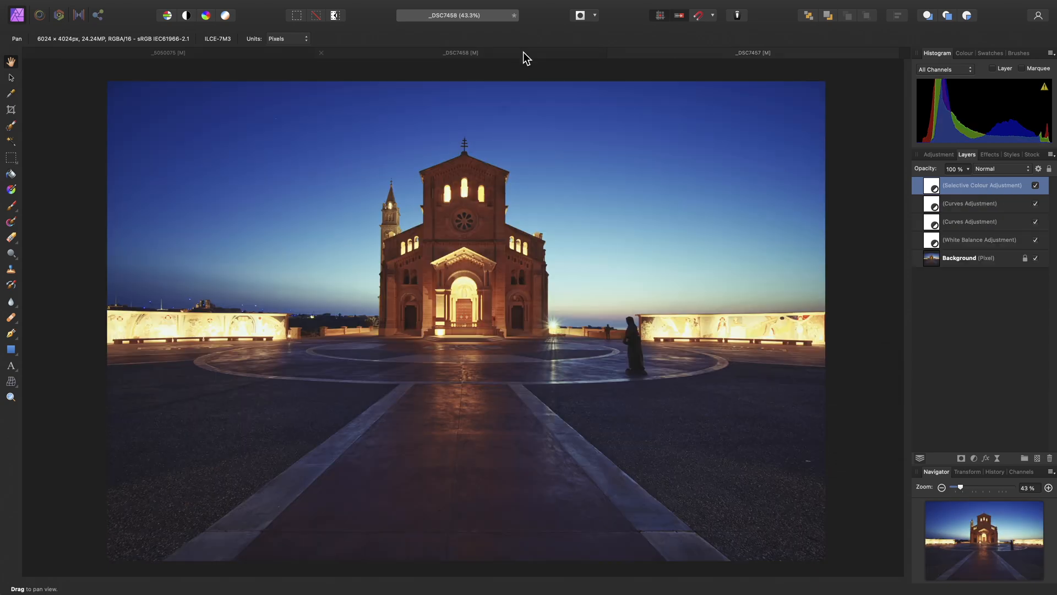
click(752, 52)
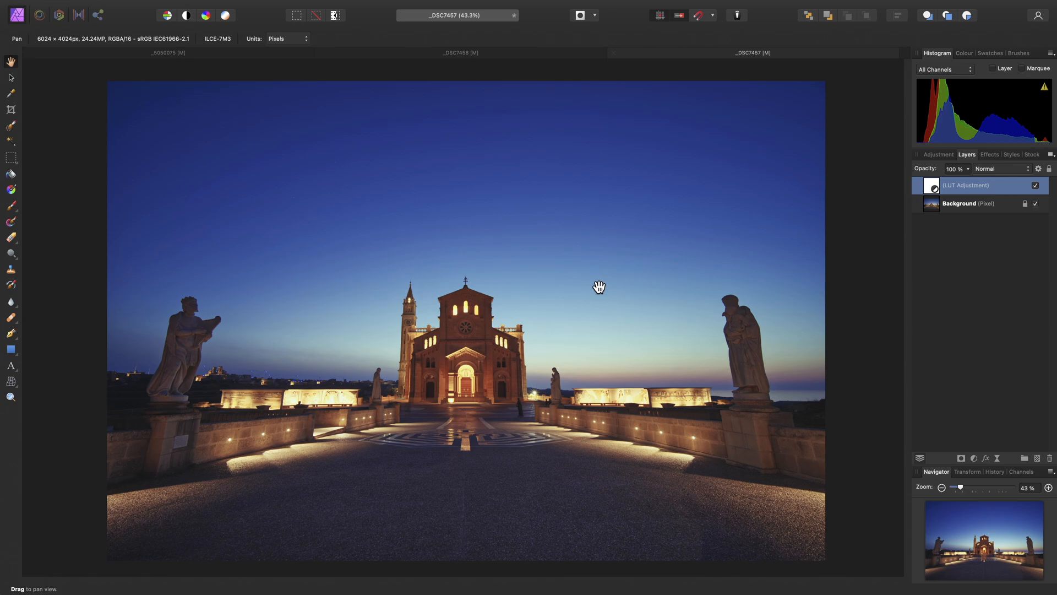
mouse_move(620, 293)
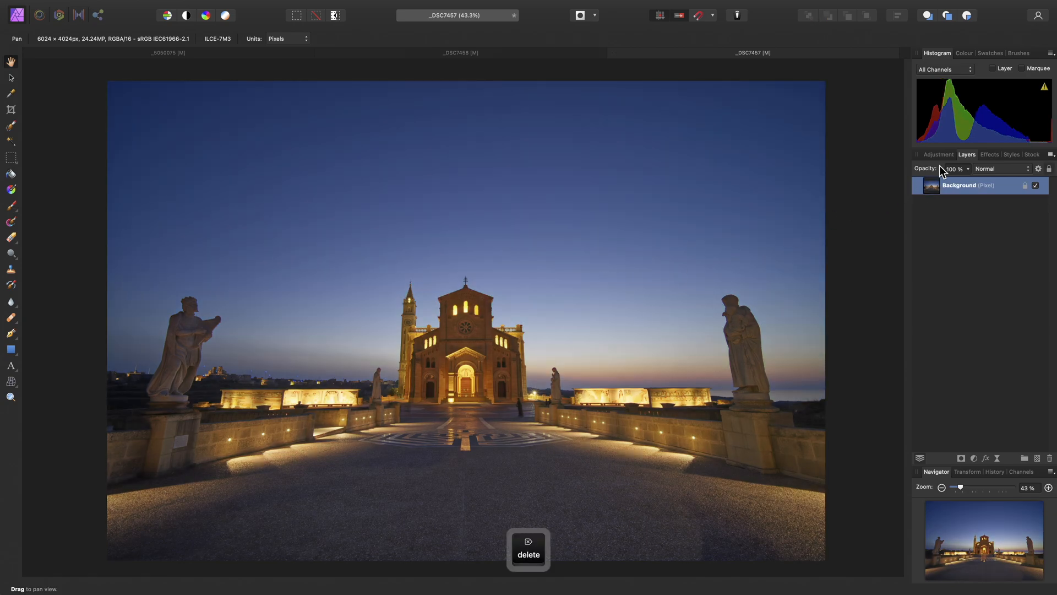
Import Low Light Preset.cube into the LUT adjustment presets and apply it to the photo
click(938, 154)
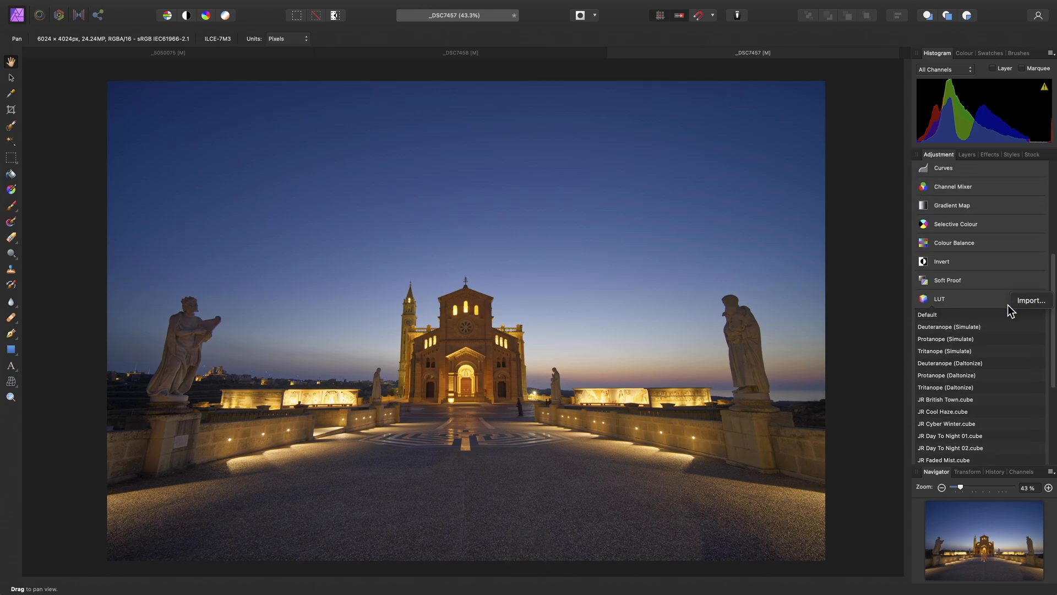
click(1031, 300)
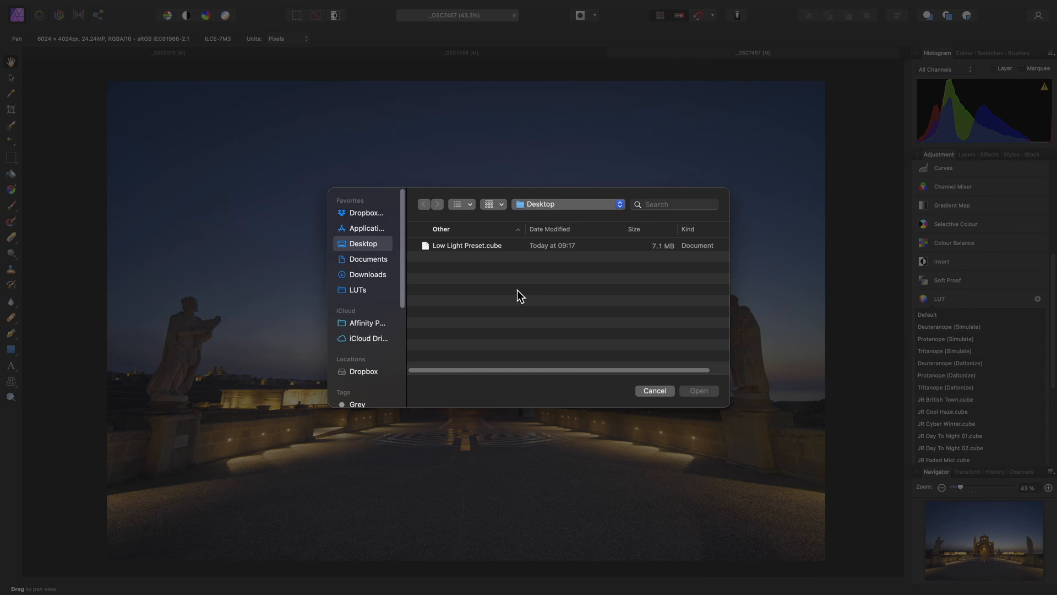
click(465, 244)
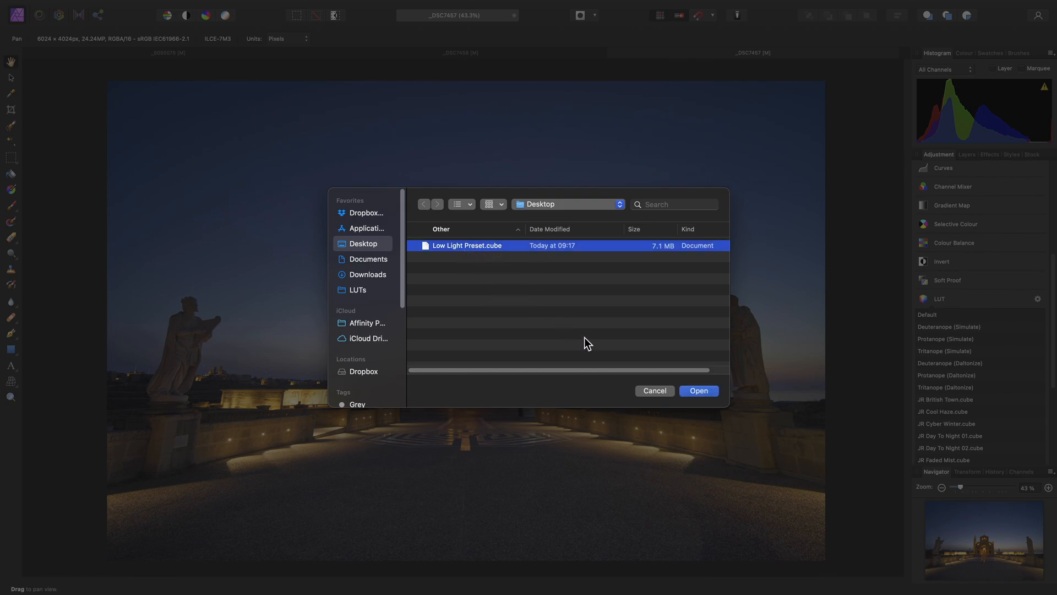
click(698, 390)
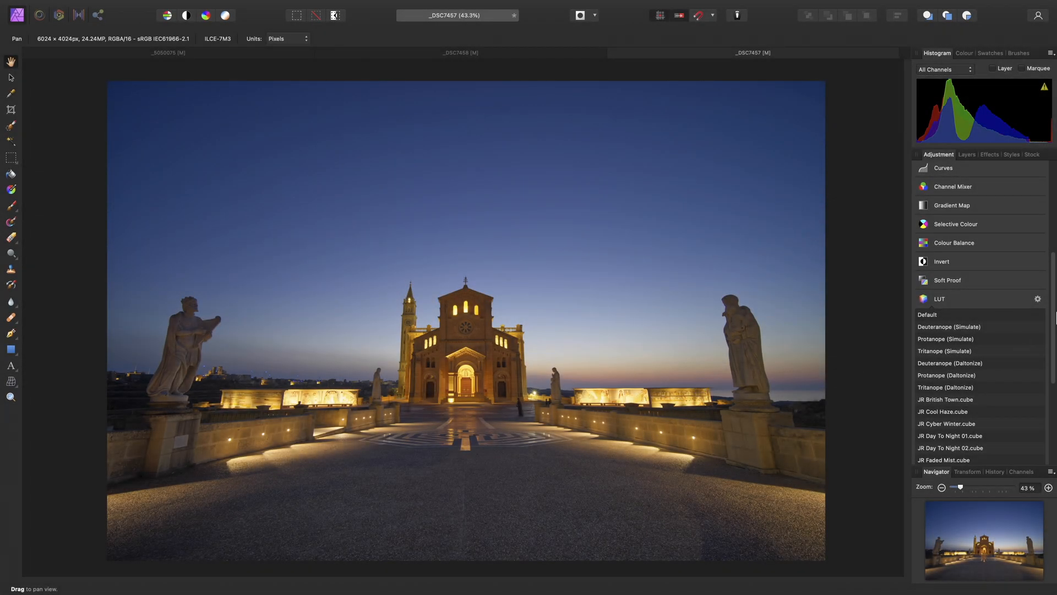
scroll(down, 3)
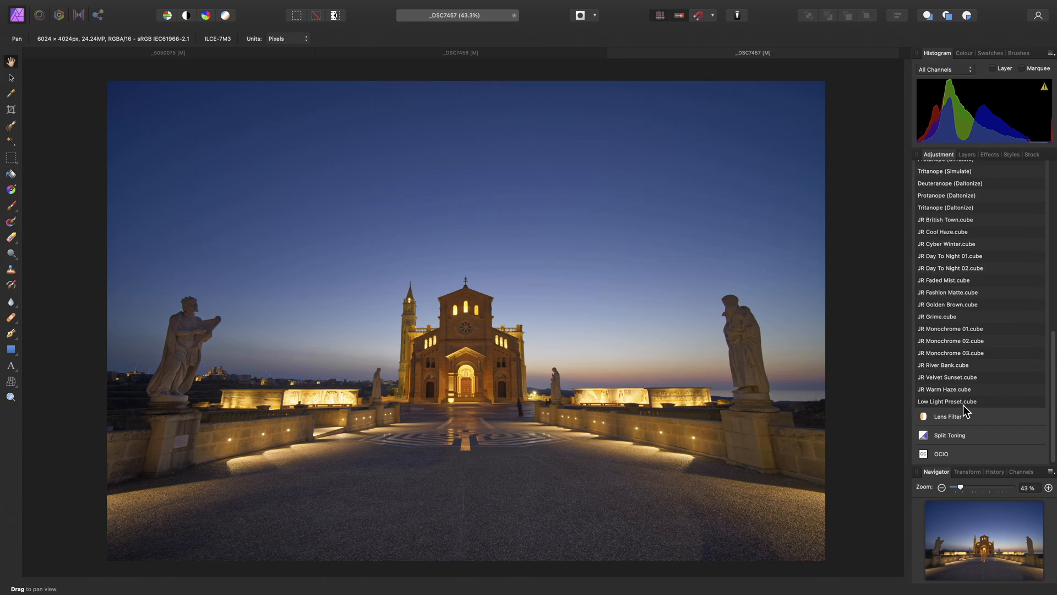
double_click(945, 401)
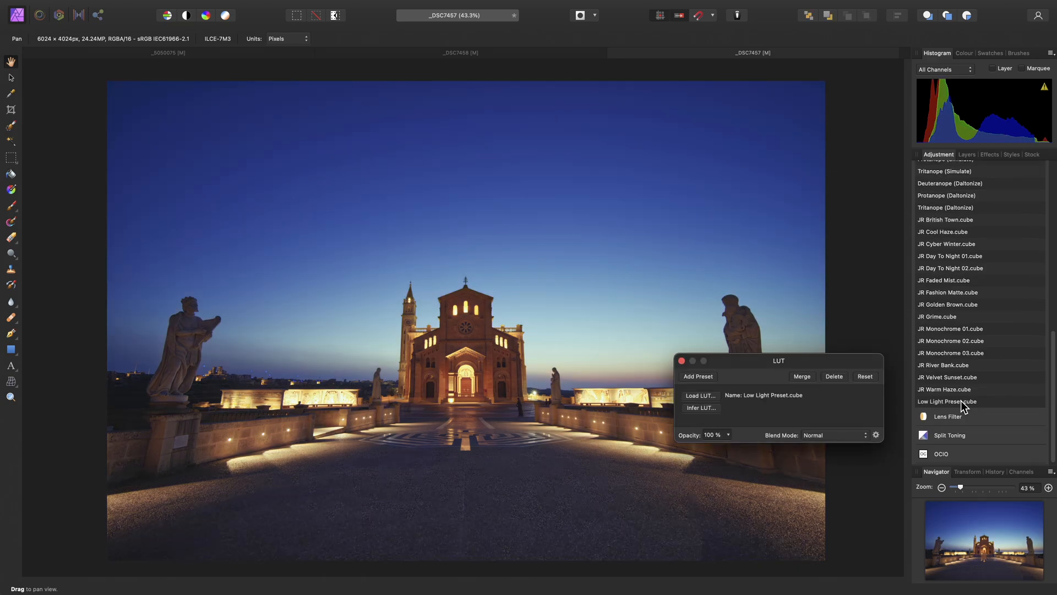